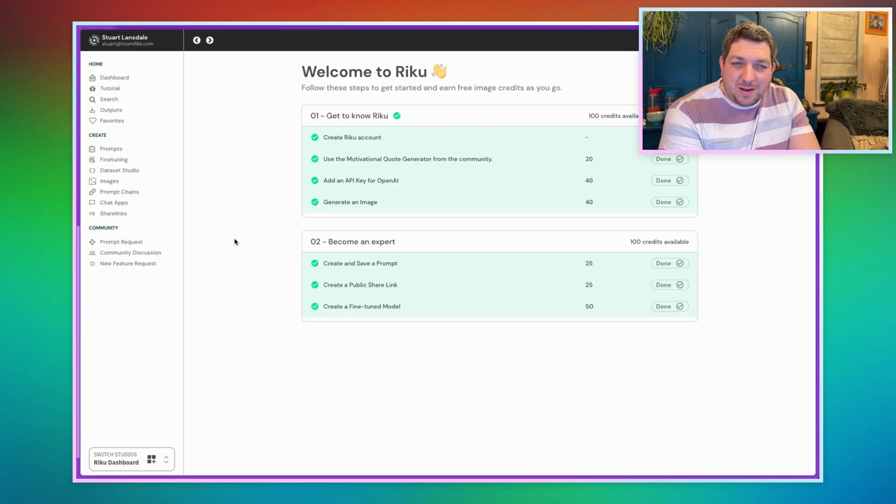
pyautogui.moveTo(243, 205)
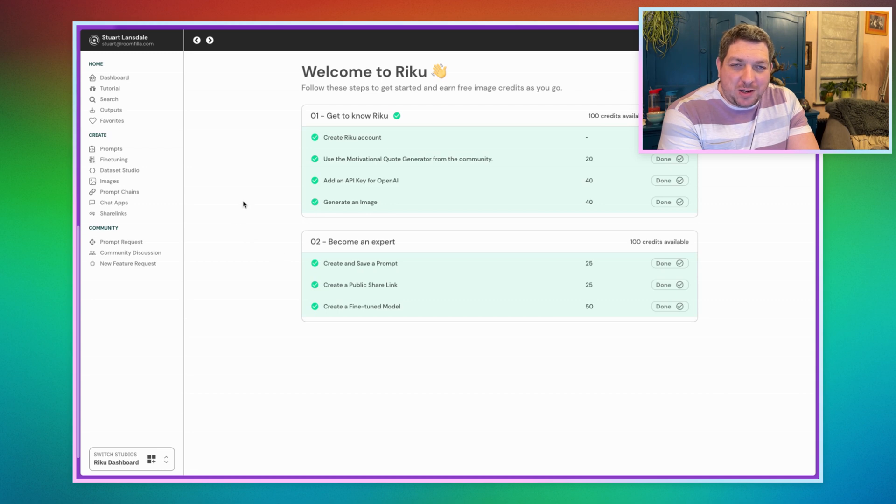
pyautogui.moveTo(112, 214)
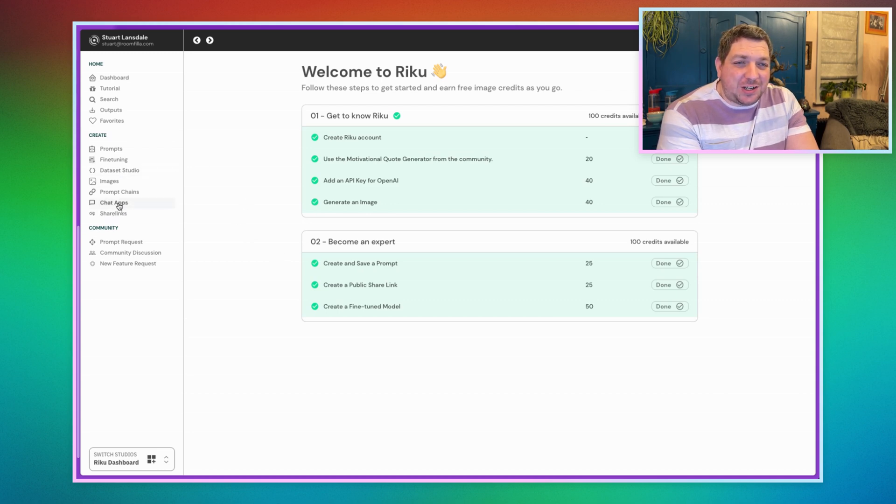
# Go to Chat Apps, scroll the published chatbots, and open Pub Quiz Champion's publish settings
pyautogui.click(113, 202)
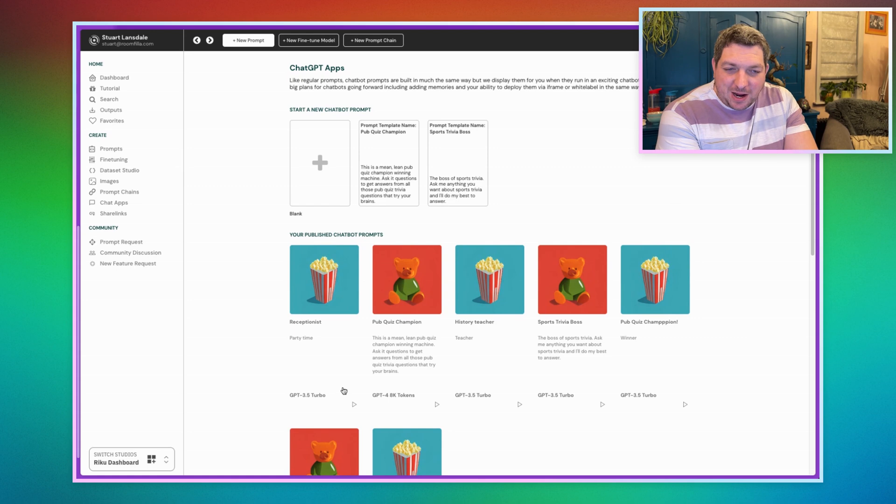
pyautogui.moveTo(391, 400)
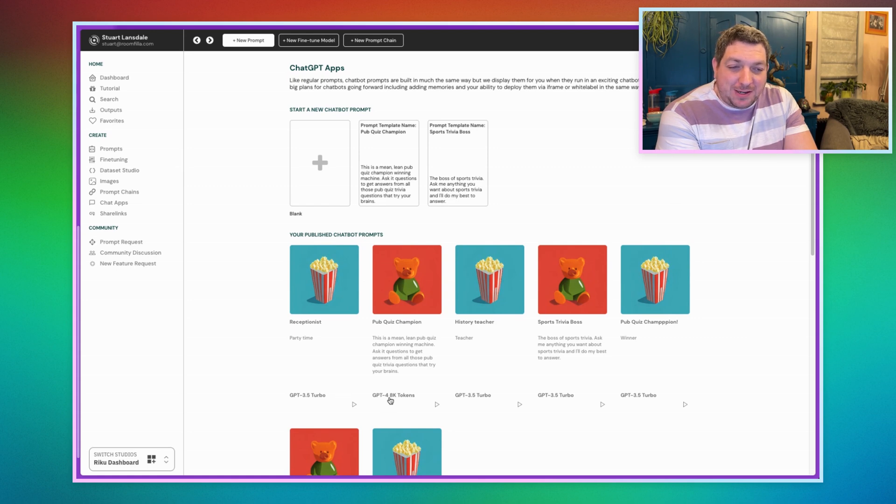
pyautogui.moveTo(418, 316)
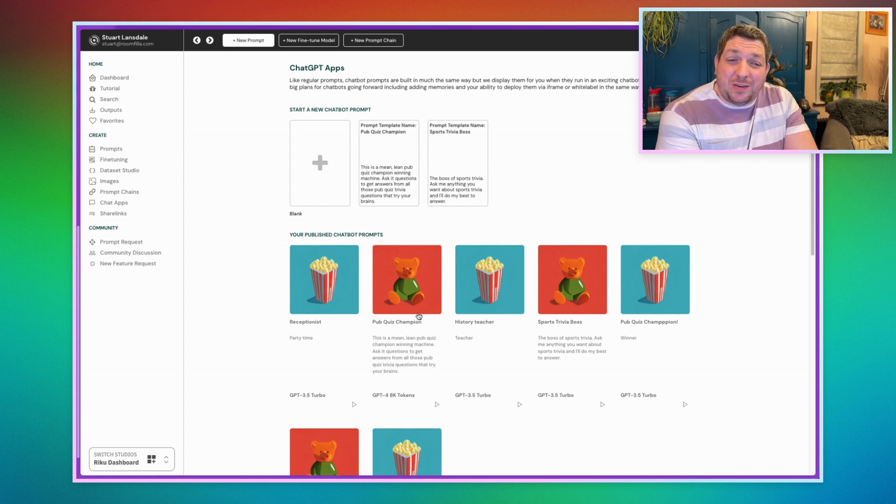
pyautogui.moveTo(313, 401)
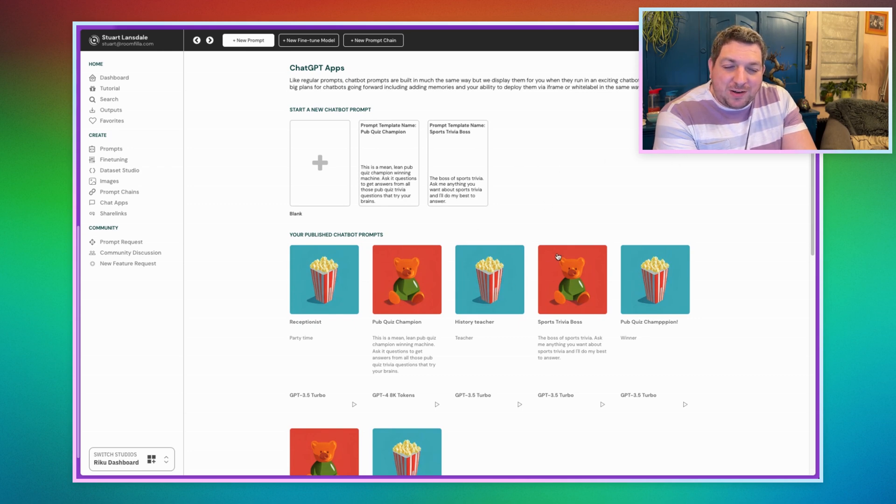
pyautogui.moveTo(351, 277)
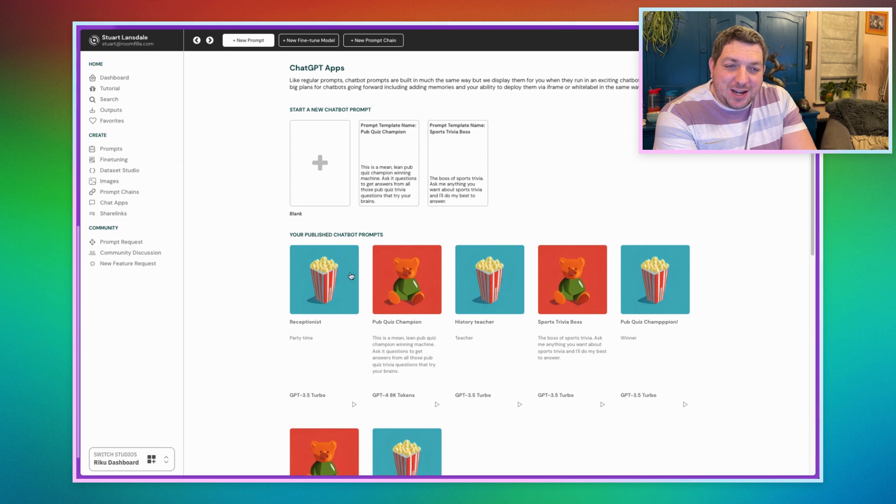
pyautogui.moveTo(731, 246)
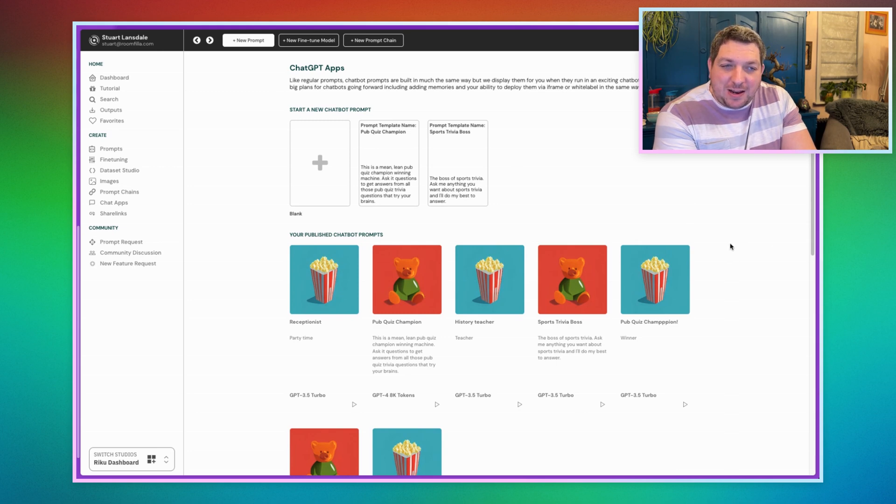
pyautogui.moveTo(504, 204)
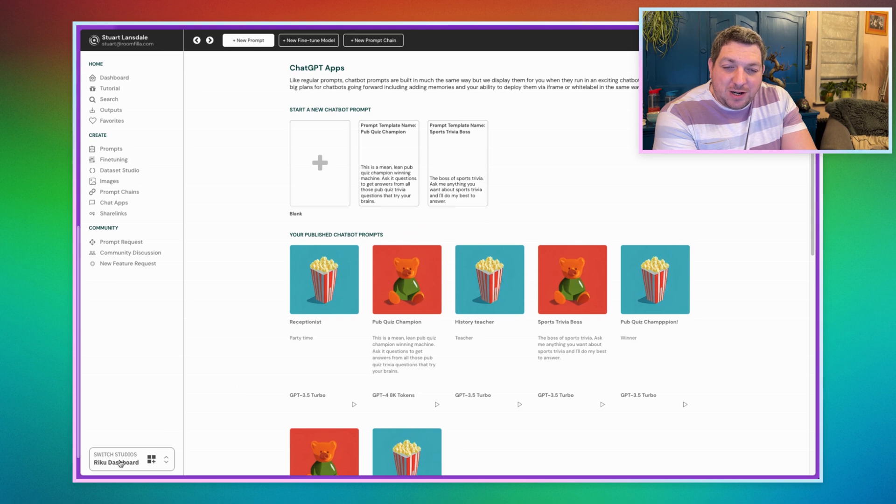
pyautogui.click(120, 462)
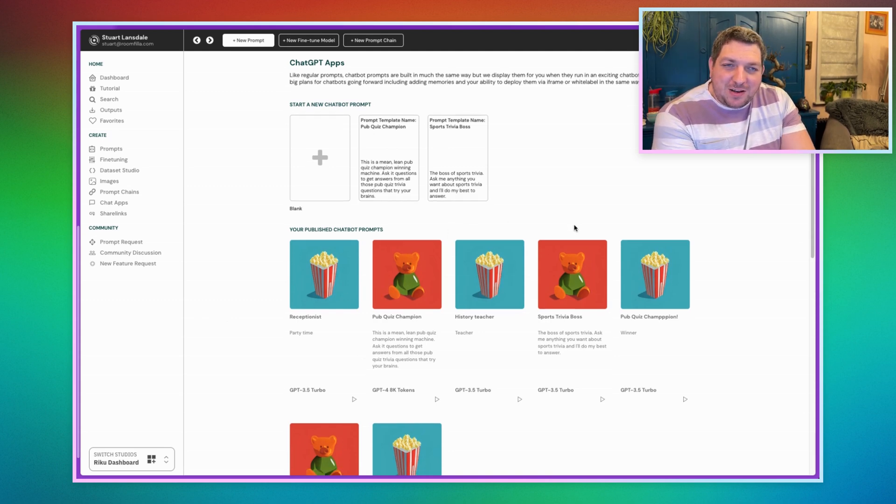
pyautogui.scroll(-3)
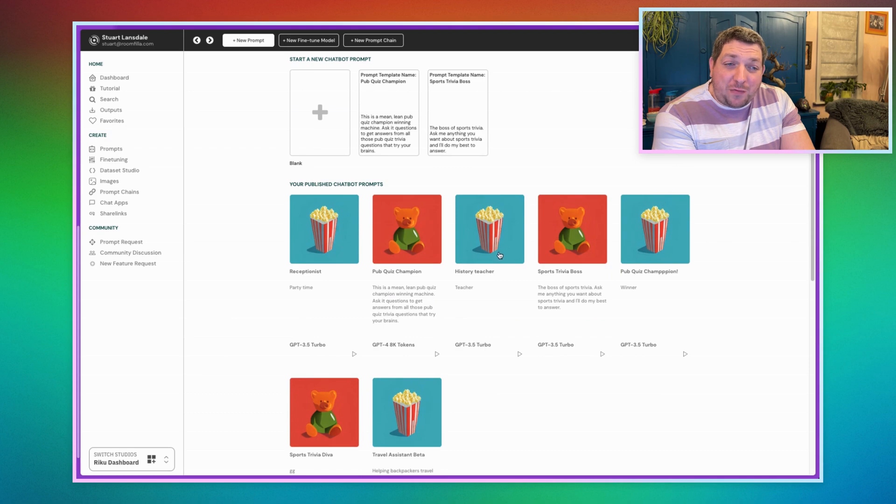
pyautogui.scroll(-3)
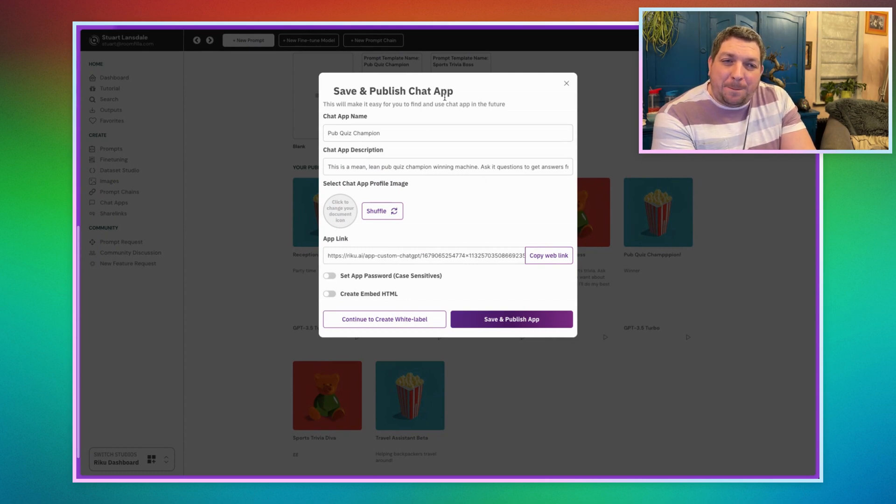
# Copy Pub Quiz Champion's web link from the Save & Publish dialog
pyautogui.click(403, 133)
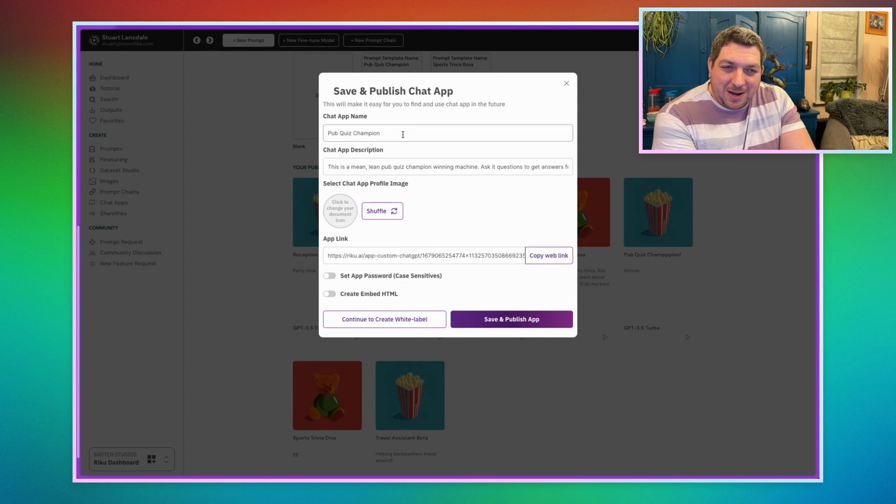
pyautogui.doubleClick(353, 133)
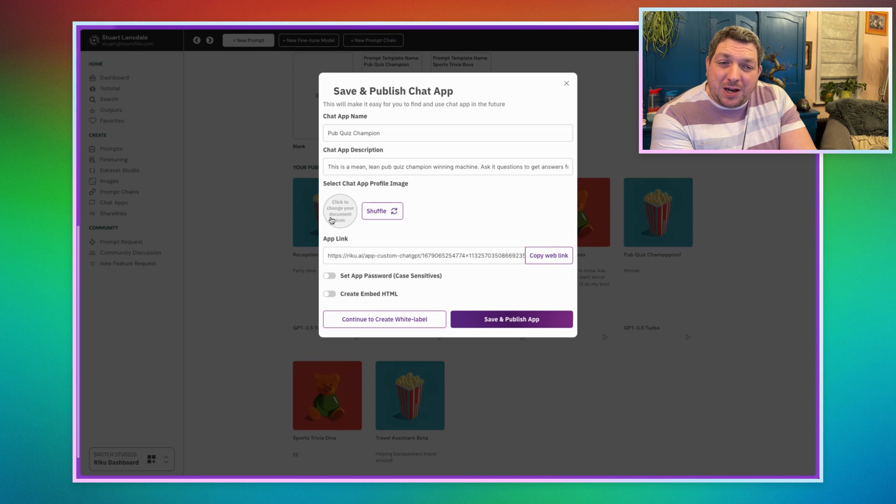
pyautogui.moveTo(404, 218)
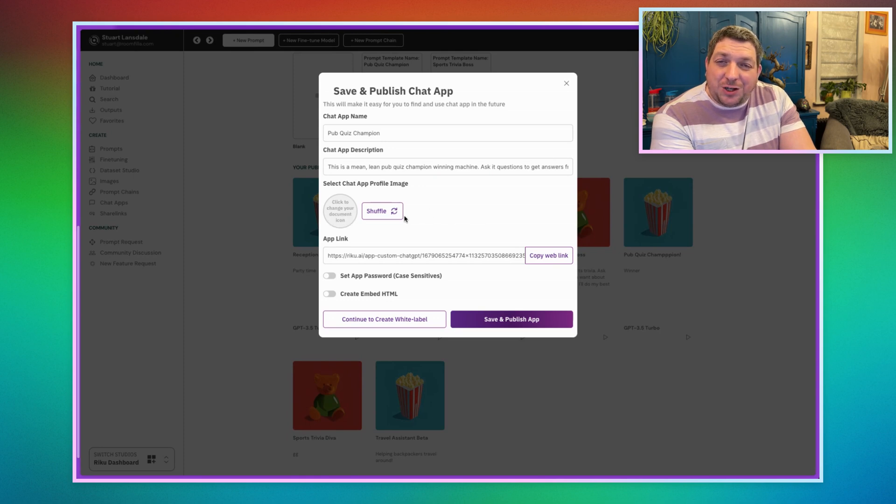
pyautogui.moveTo(440, 214)
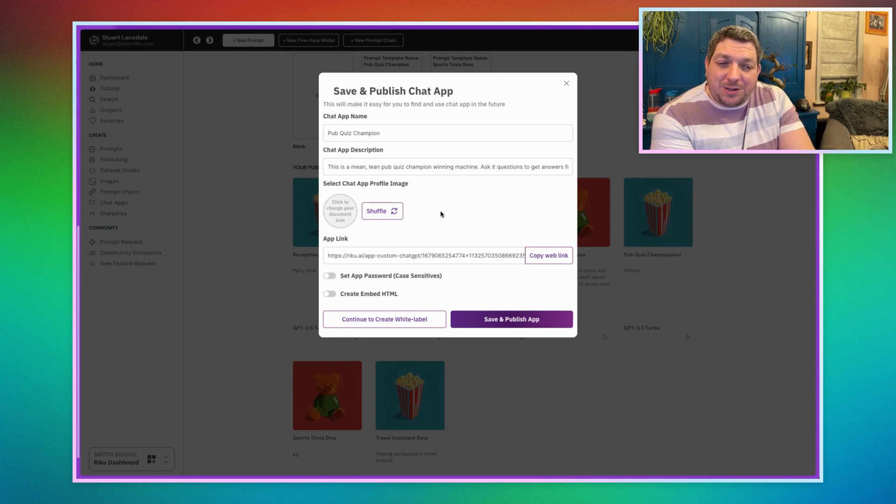
pyautogui.moveTo(466, 202)
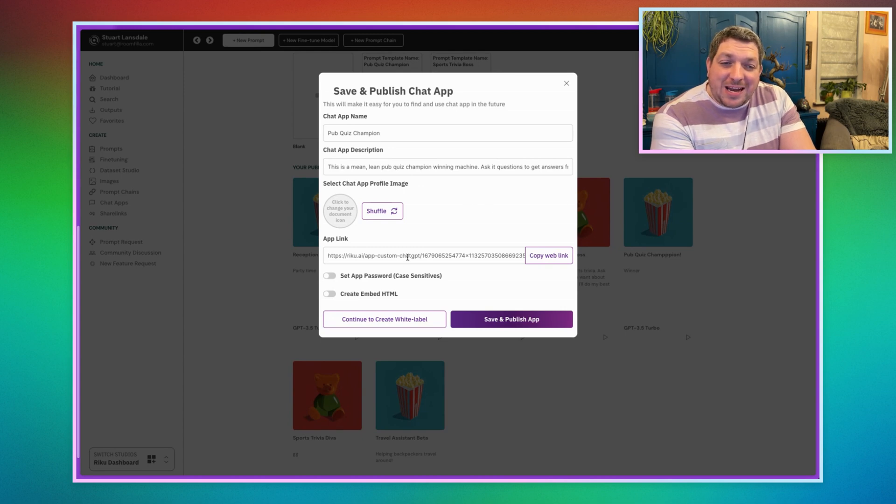
pyautogui.click(547, 255)
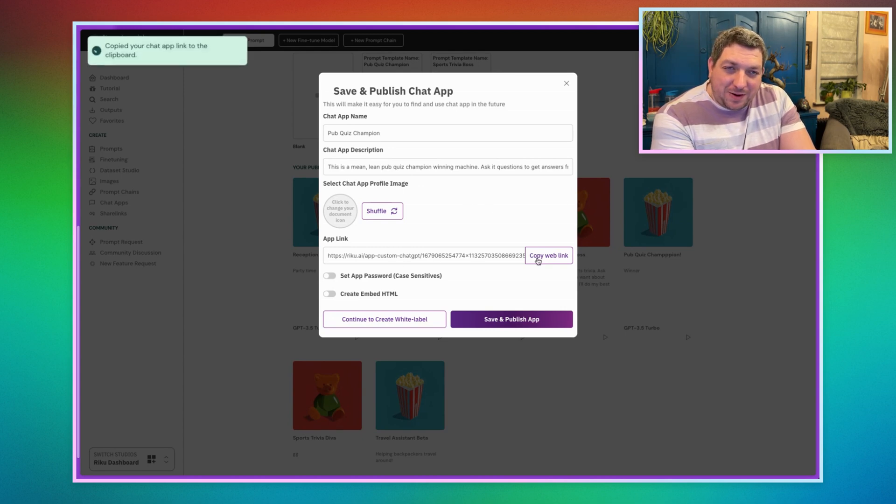
pyautogui.moveTo(383, 279)
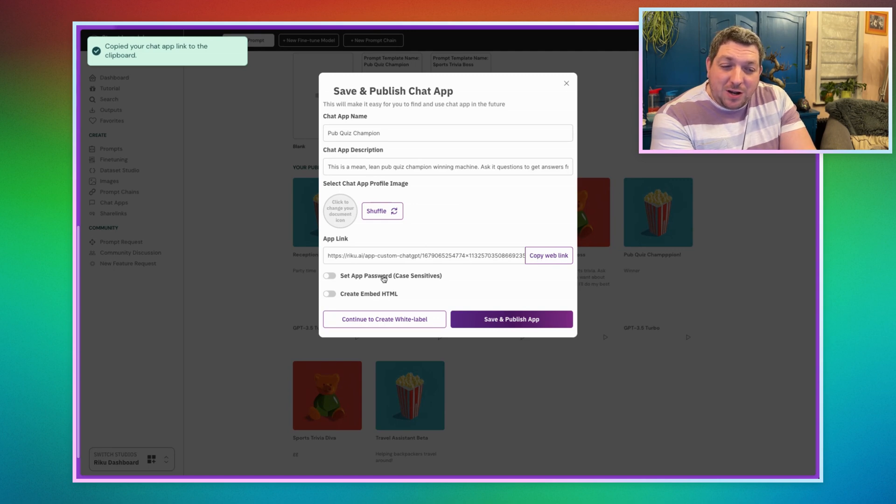
pyautogui.click(329, 276)
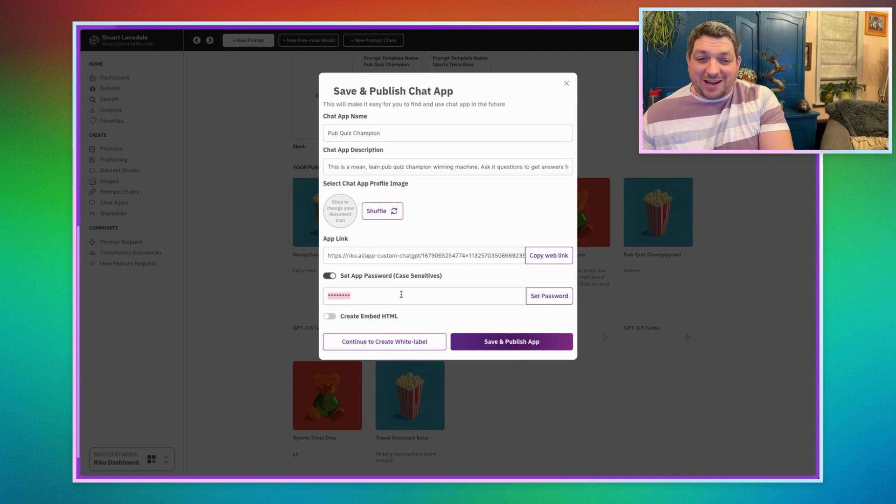
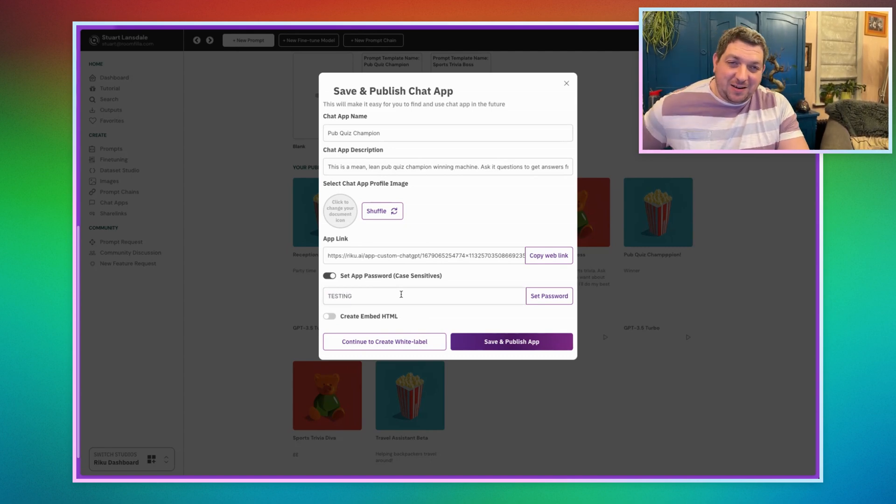
pyautogui.click(548, 296)
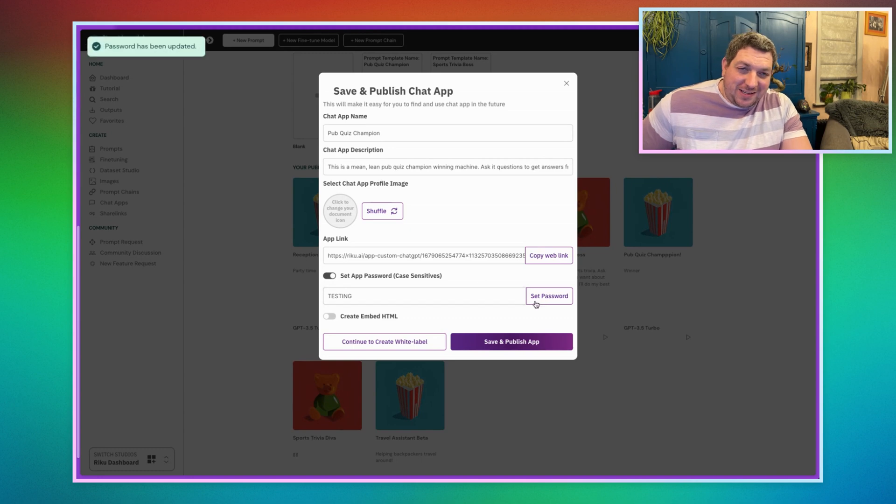
pyautogui.moveTo(461, 308)
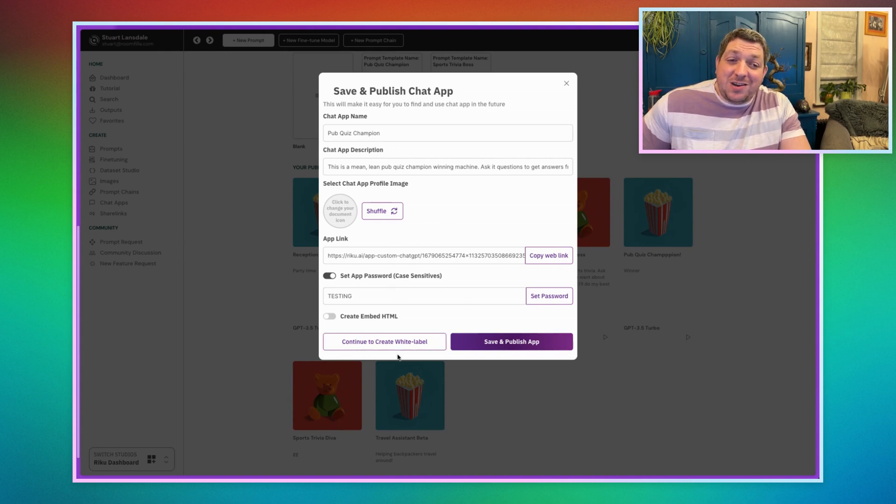
pyautogui.moveTo(680, 304)
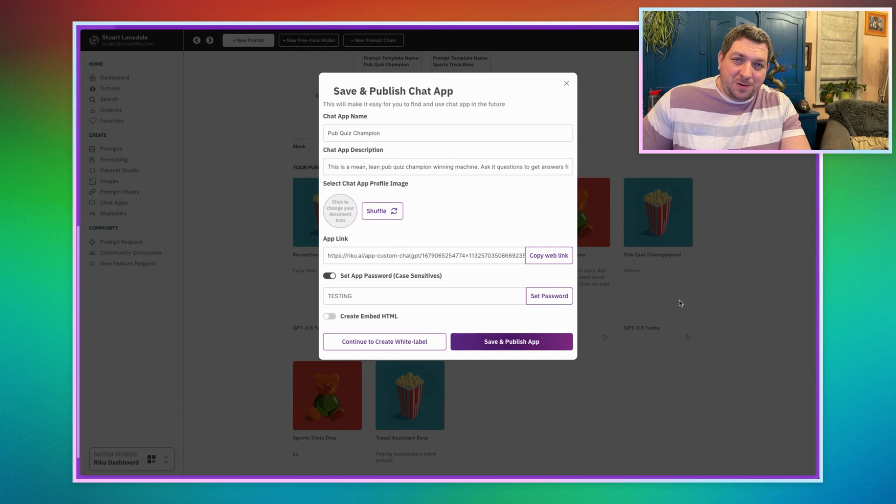
pyautogui.moveTo(638, 311)
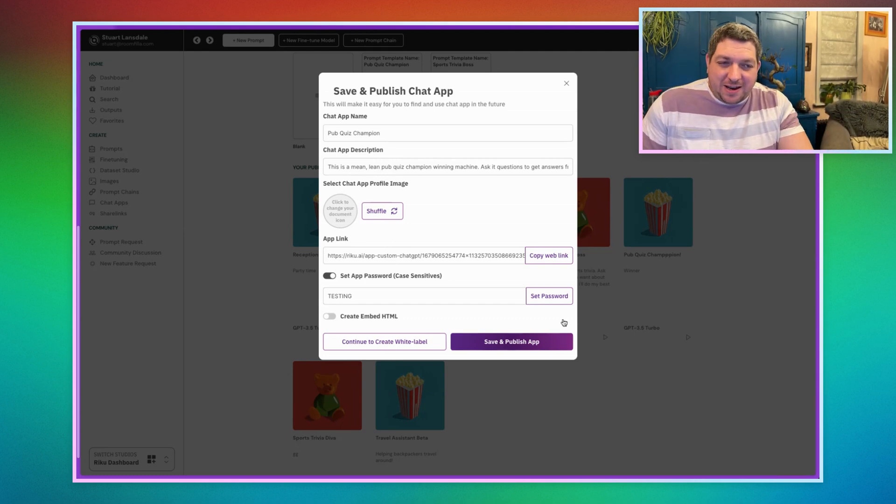
pyautogui.moveTo(476, 309)
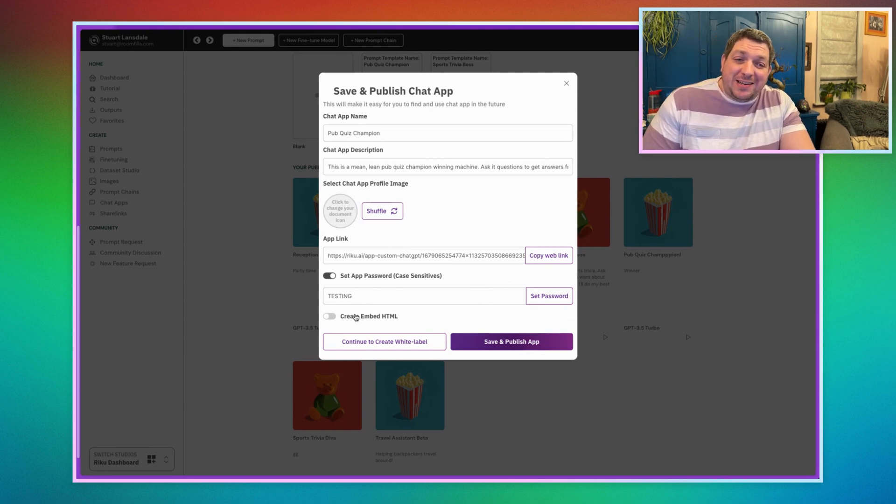
# Enable embed HTML with a red button, brown icon colour and 400 px height
pyautogui.click(330, 316)
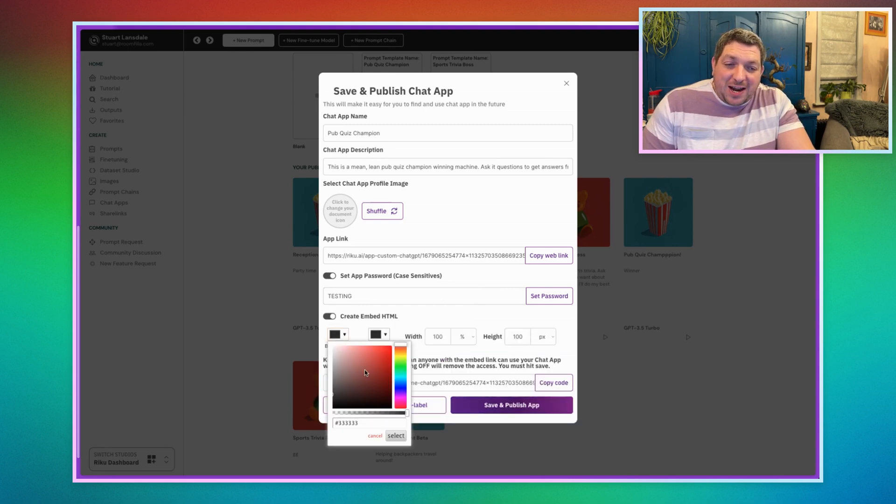
pyautogui.click(395, 435)
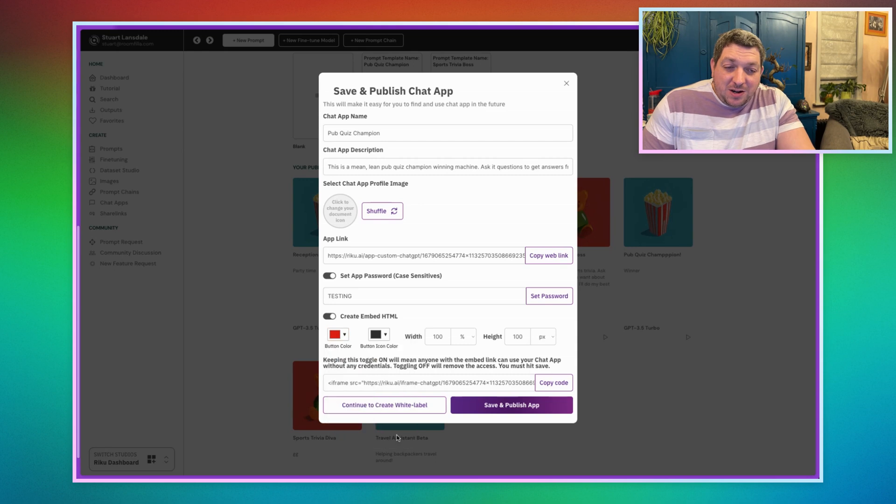
pyautogui.click(385, 336)
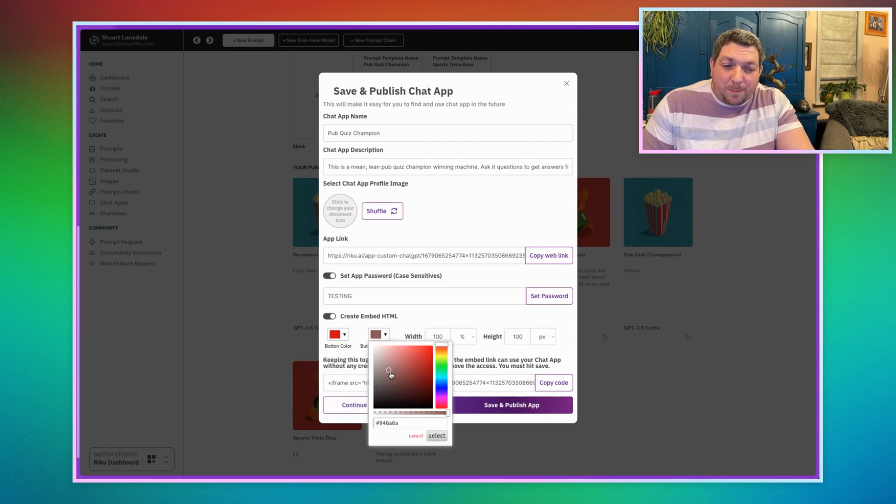
pyautogui.click(436, 436)
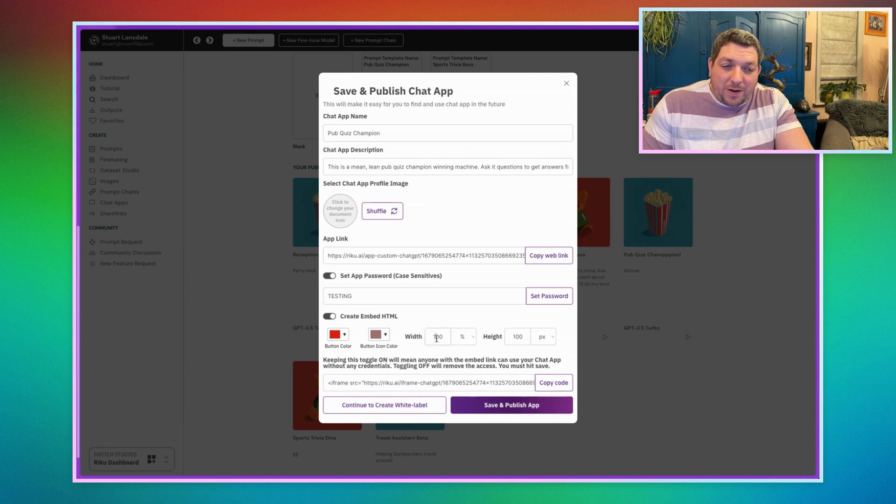
pyautogui.moveTo(516, 354)
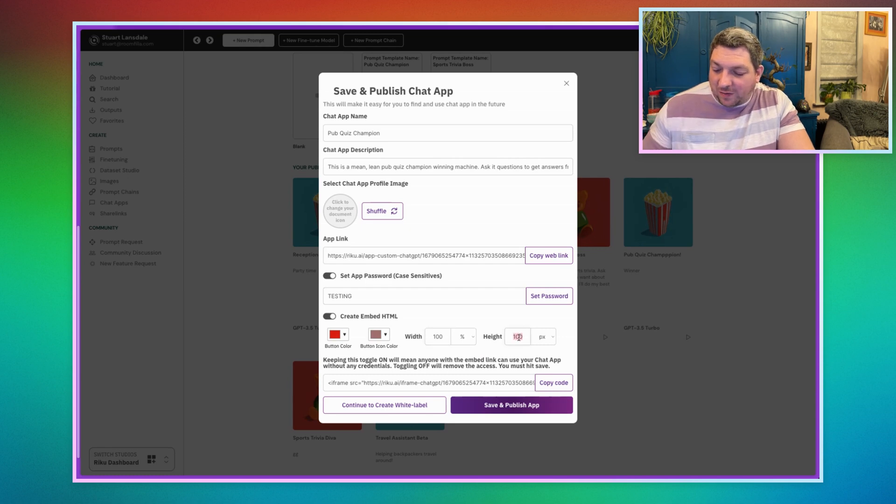
pyautogui.write('400')
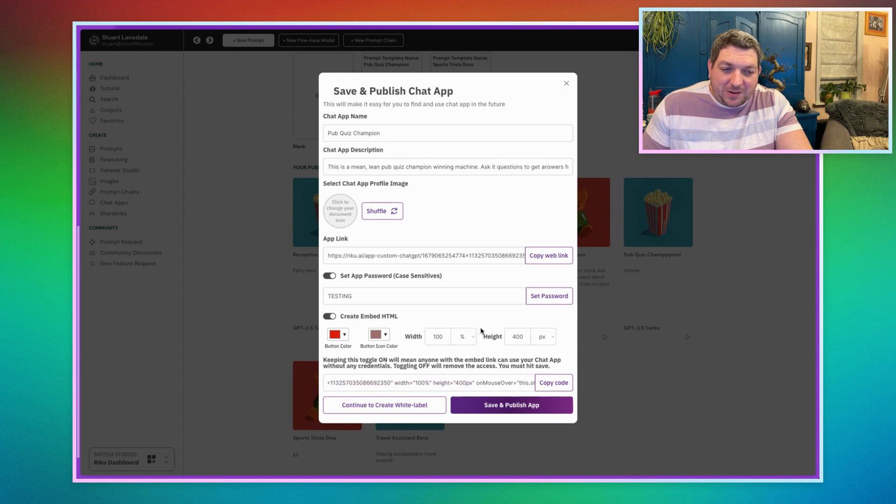
pyautogui.moveTo(441, 322)
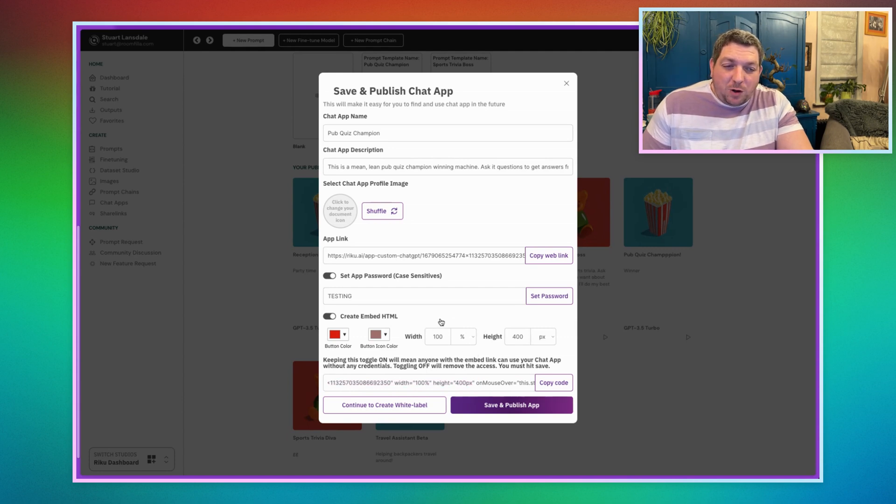
# Leave embed HTML switched off and save and publish the password-protected app
pyautogui.click(330, 316)
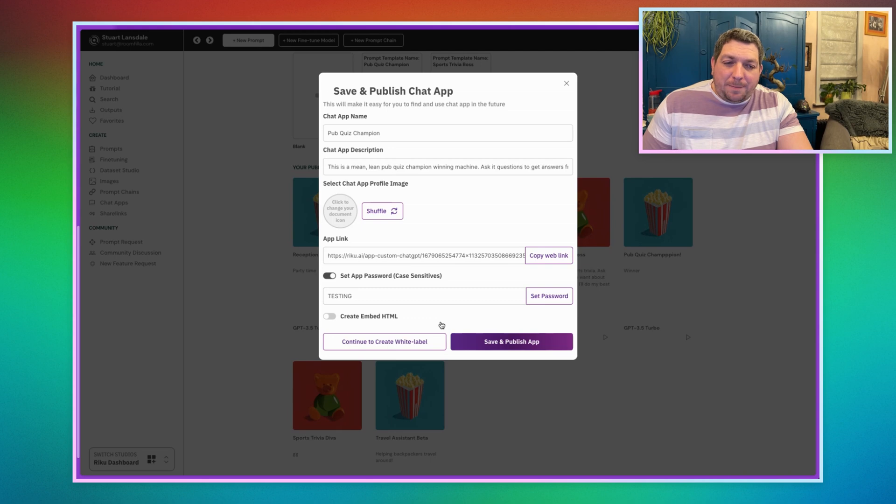
pyautogui.click(330, 316)
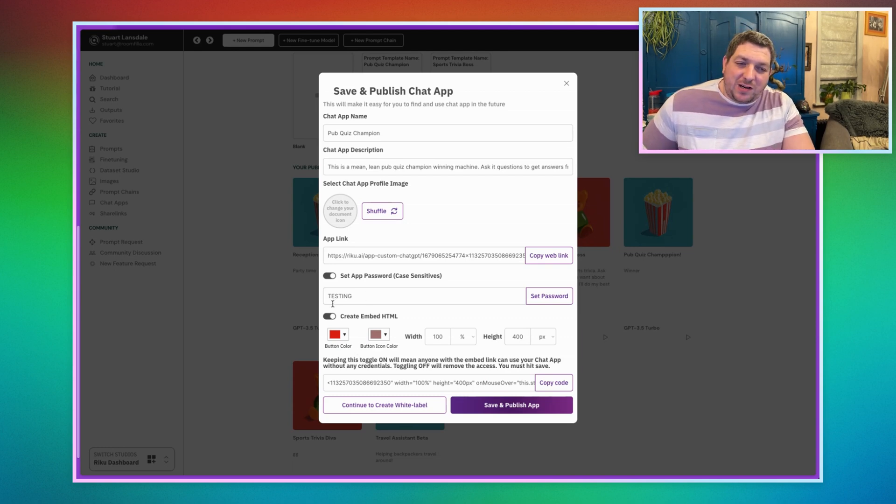
pyautogui.click(329, 316)
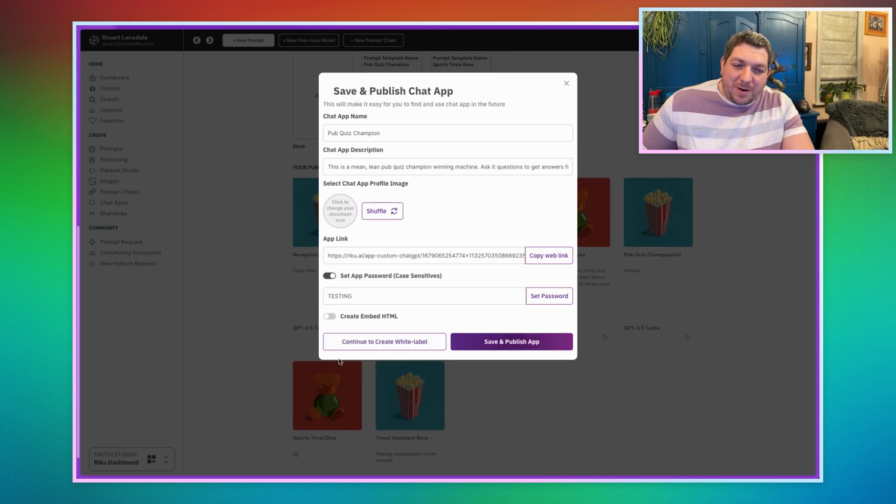
pyautogui.click(330, 316)
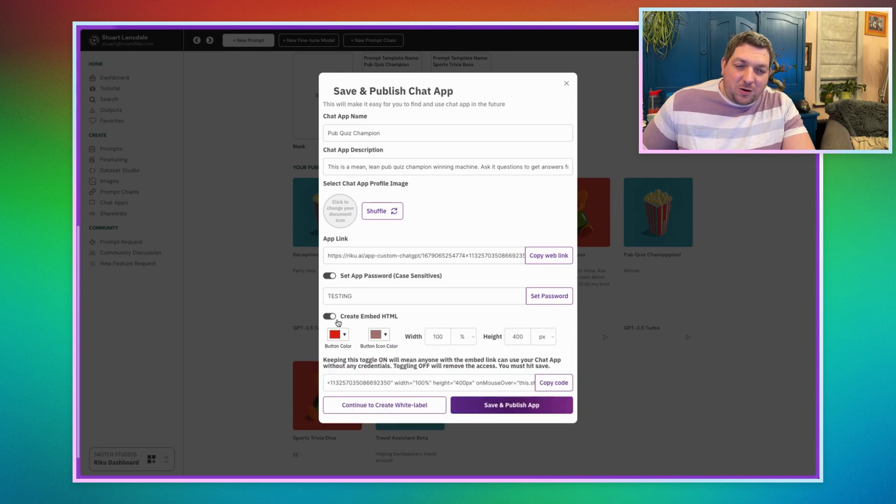
pyautogui.click(330, 316)
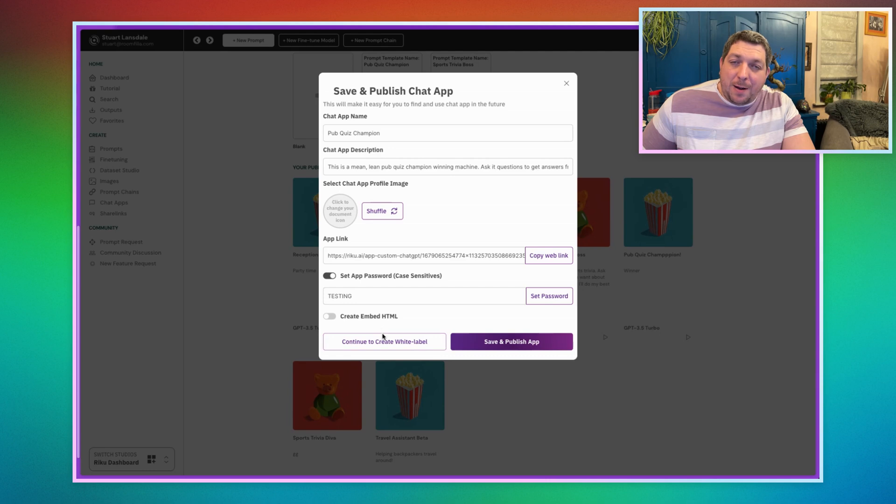
pyautogui.click(330, 316)
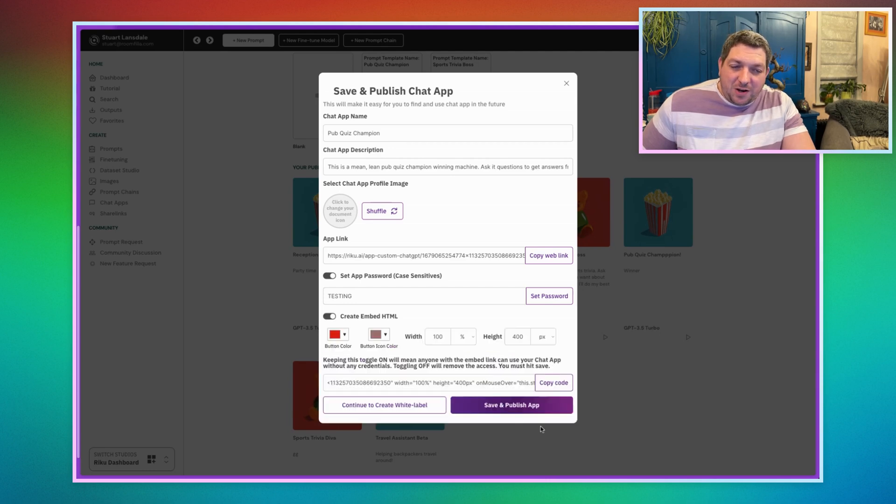
pyautogui.click(330, 316)
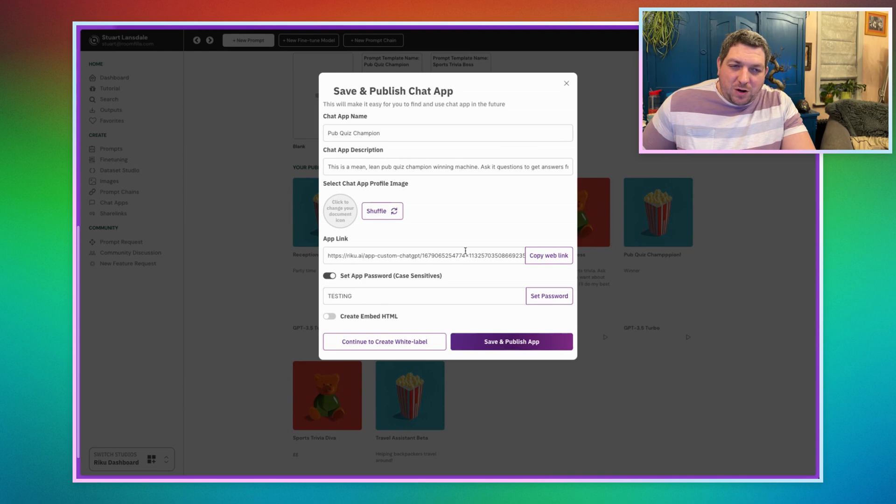
pyautogui.click(548, 256)
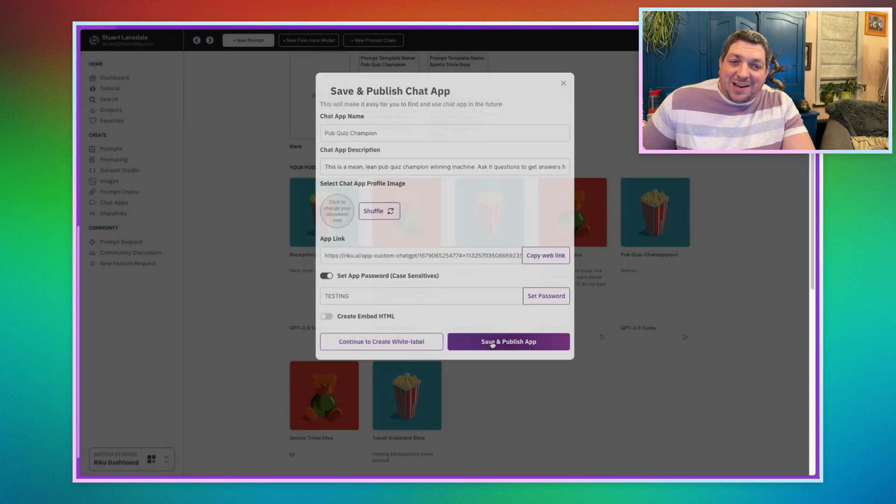
pyautogui.click(508, 342)
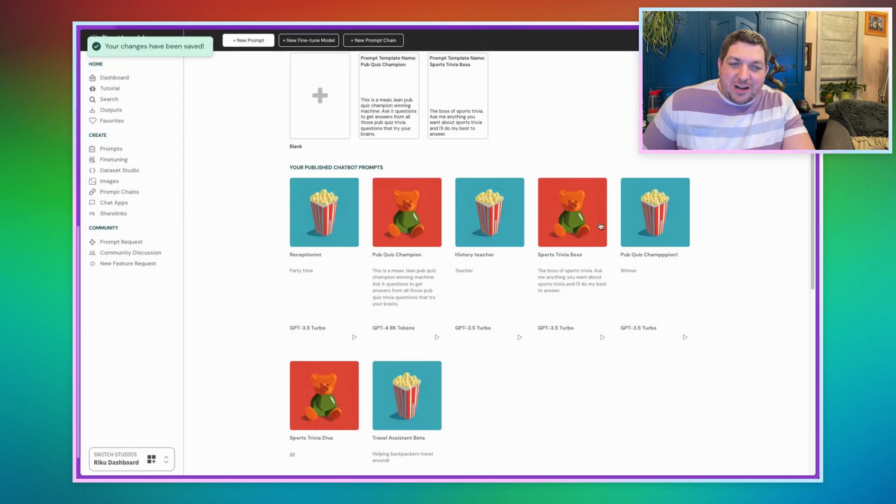
pyautogui.moveTo(440, 212)
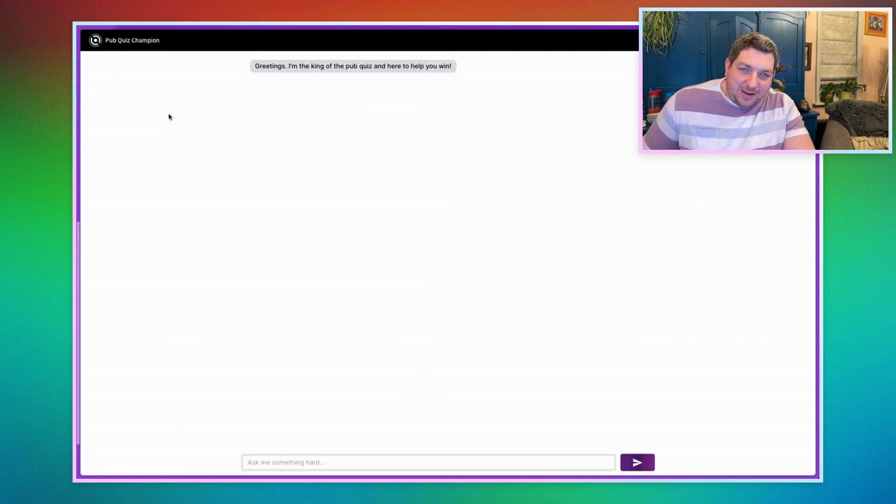
pyautogui.moveTo(448, 248)
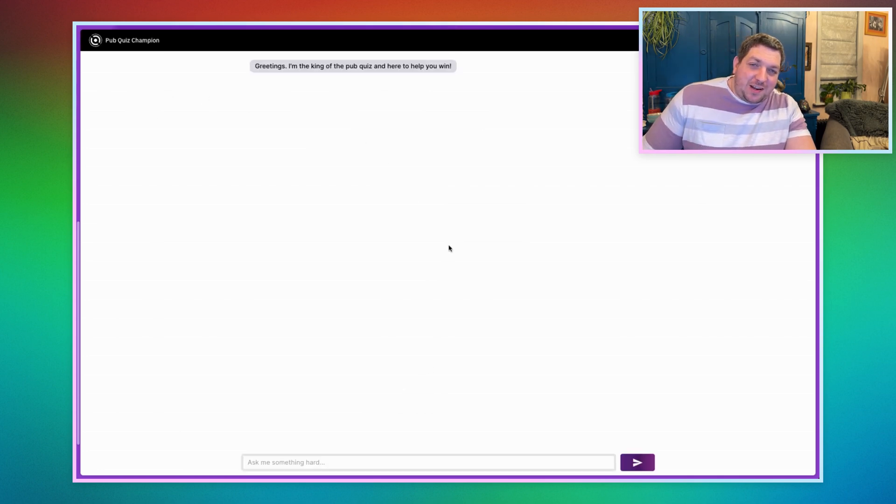
pyautogui.moveTo(281, 123)
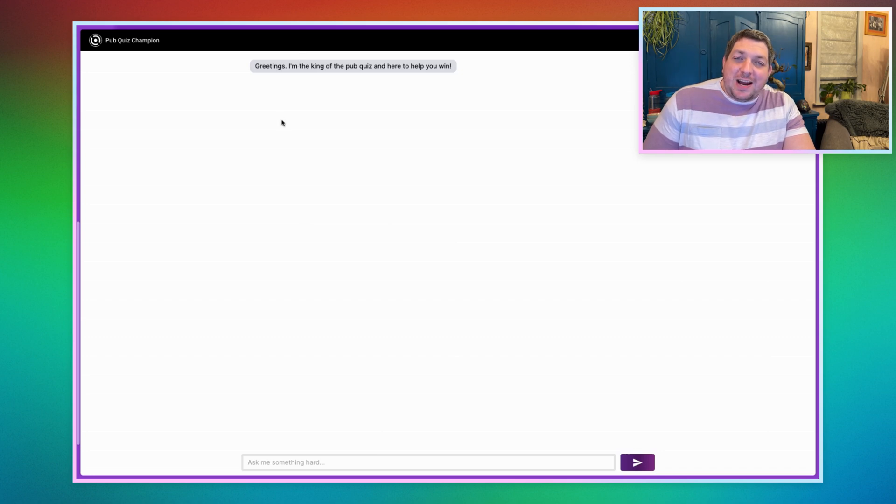
pyautogui.moveTo(504, 272)
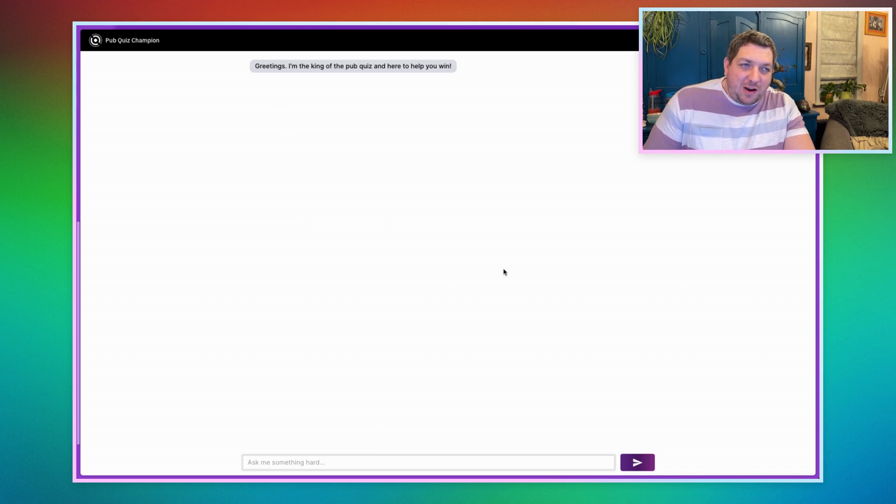
# Ask the chatbot who has won the most darts world championships
pyautogui.click(428, 462)
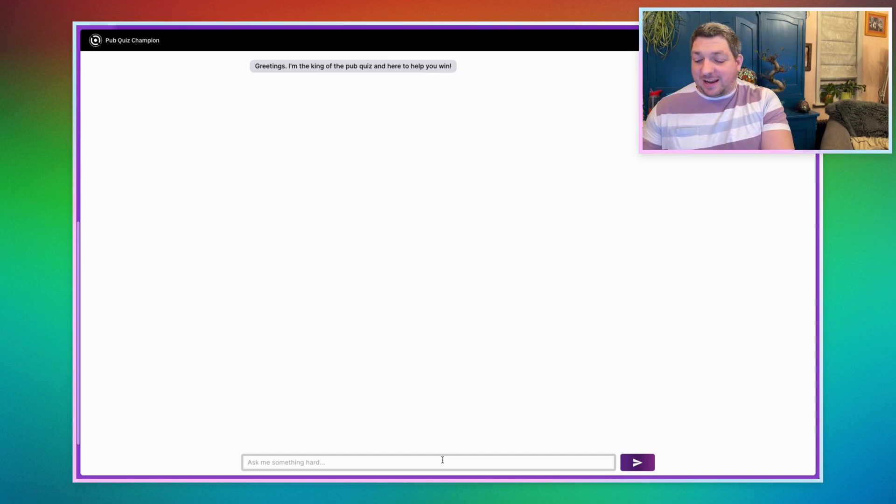
pyautogui.write('Who has won')
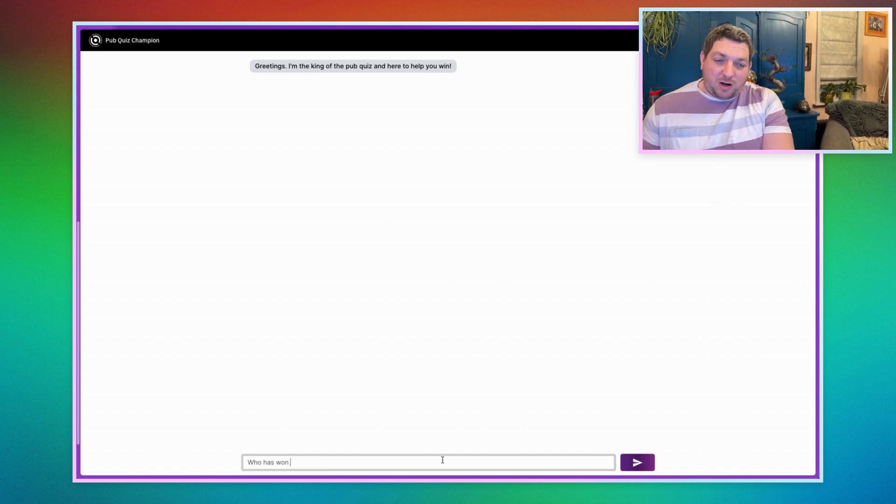
pyautogui.write('the most darts world championships?')
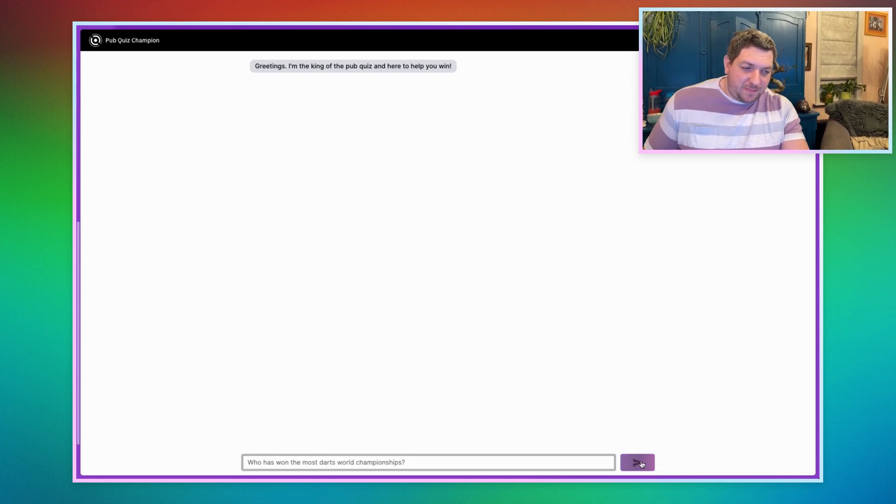
pyautogui.click(637, 462)
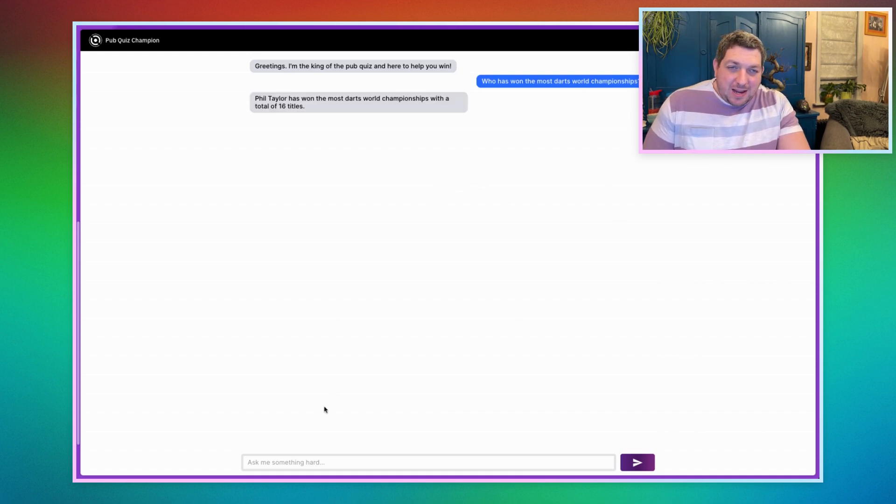
# Ask a follow-up about the champion's birthday, then start a new ChatGPT prompt
pyautogui.click(428, 463)
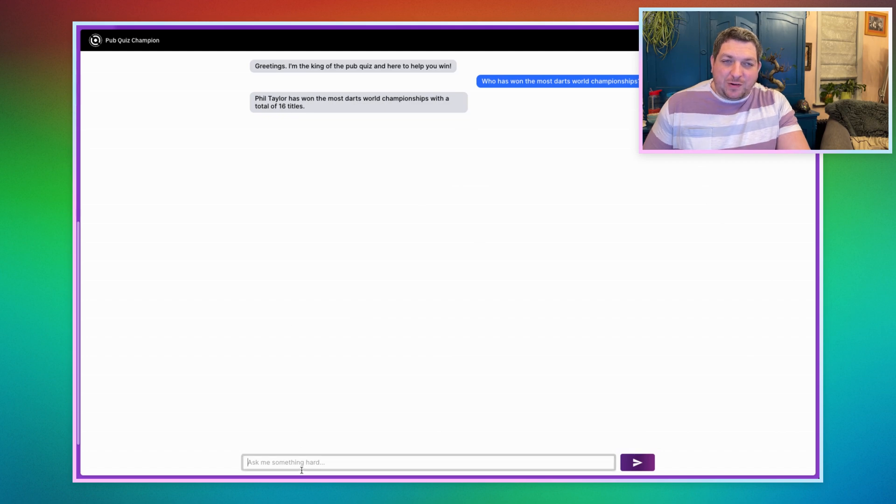
pyautogui.write('When is his birthday?')
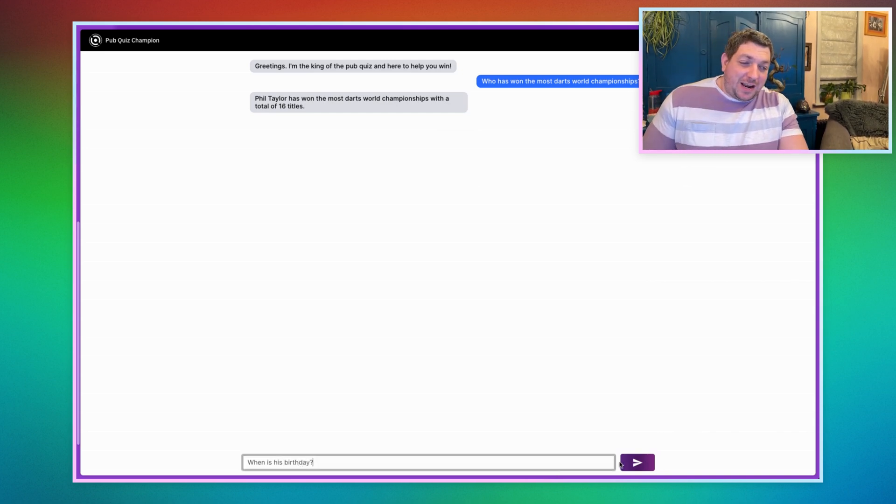
pyautogui.click(636, 462)
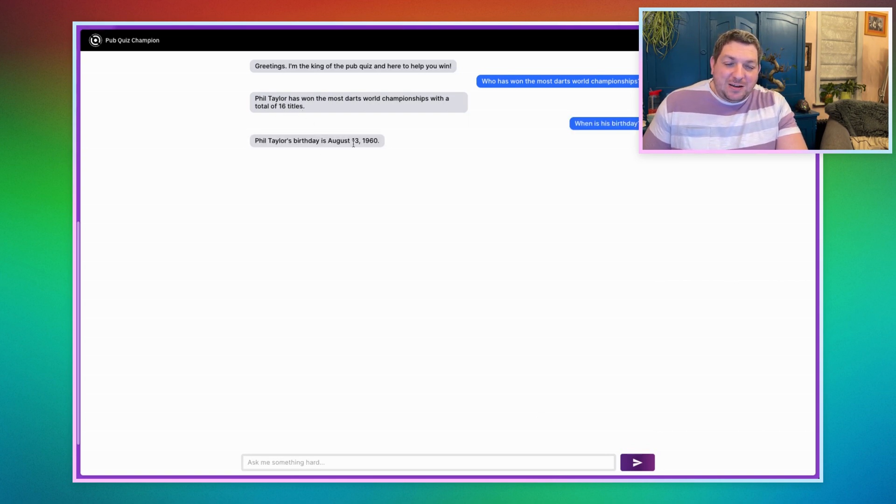
pyautogui.moveTo(552, 186)
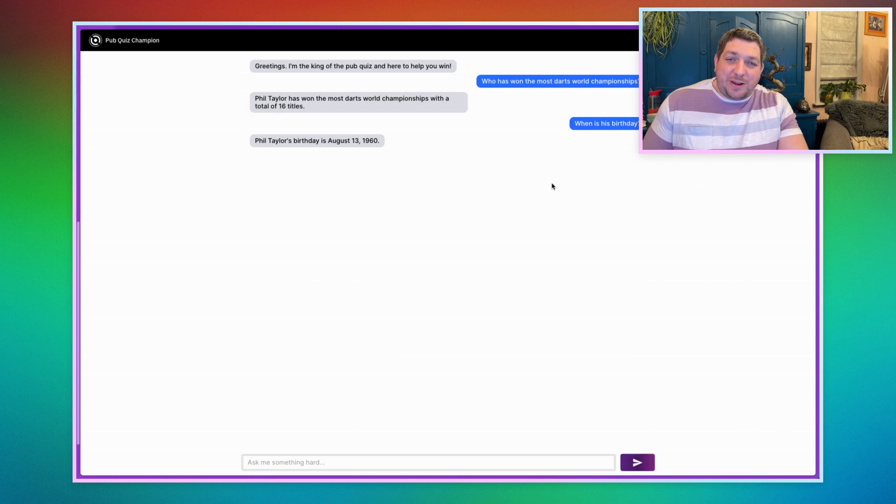
pyautogui.moveTo(344, 171)
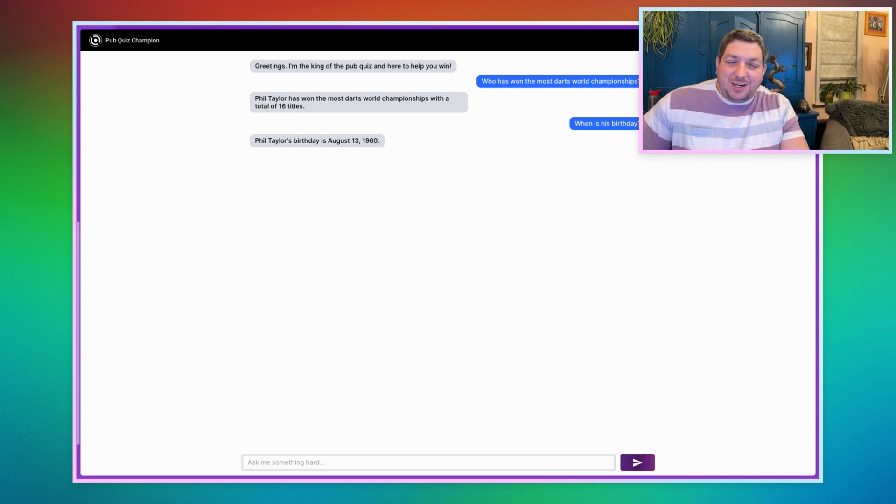
pyautogui.click(94, 40)
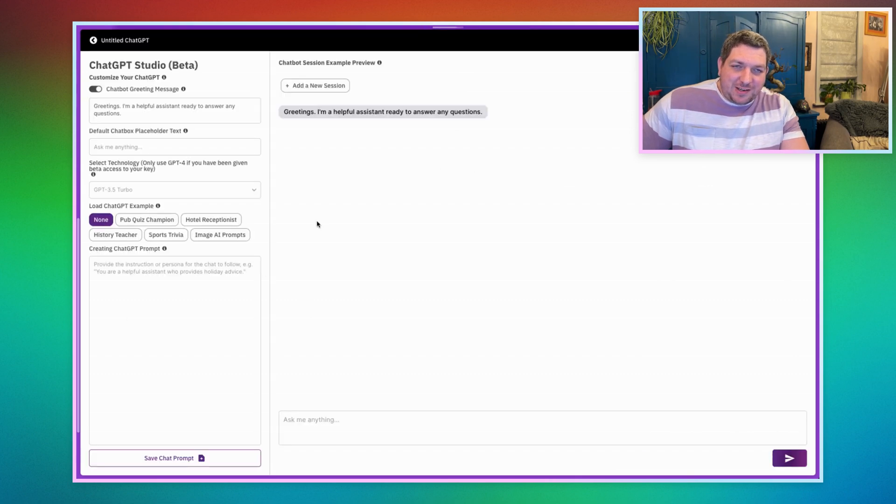
pyautogui.moveTo(369, 193)
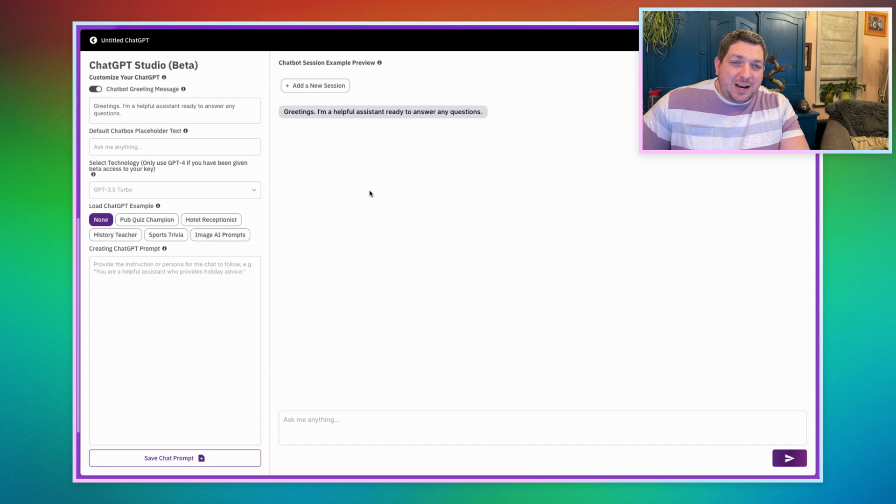
pyautogui.moveTo(502, 196)
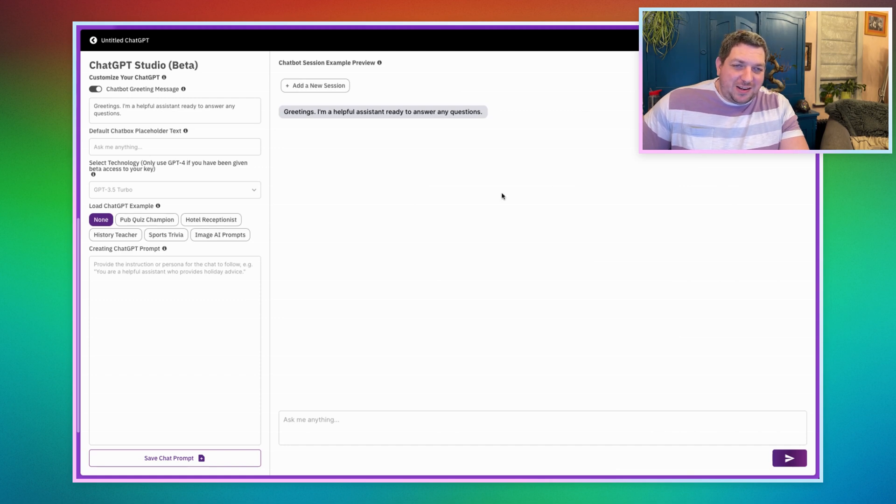
pyautogui.moveTo(377, 263)
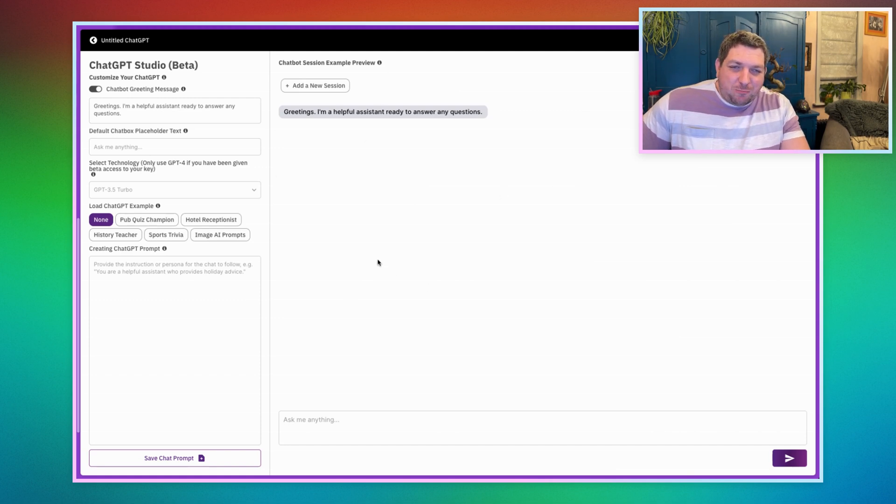
pyautogui.moveTo(355, 188)
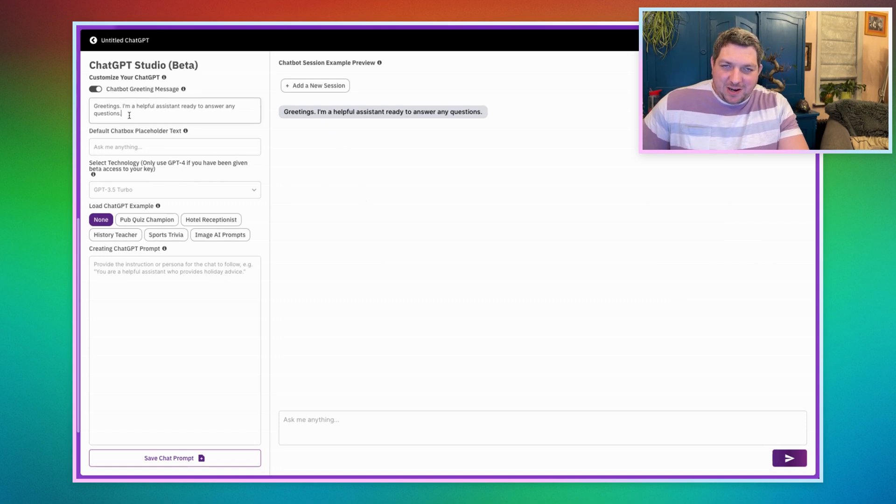
# Set greeting 'Ahoy there me hearties, I'm here to help…' and placeholder 'Walk the plank...'
pyautogui.tripleClick(166, 110)
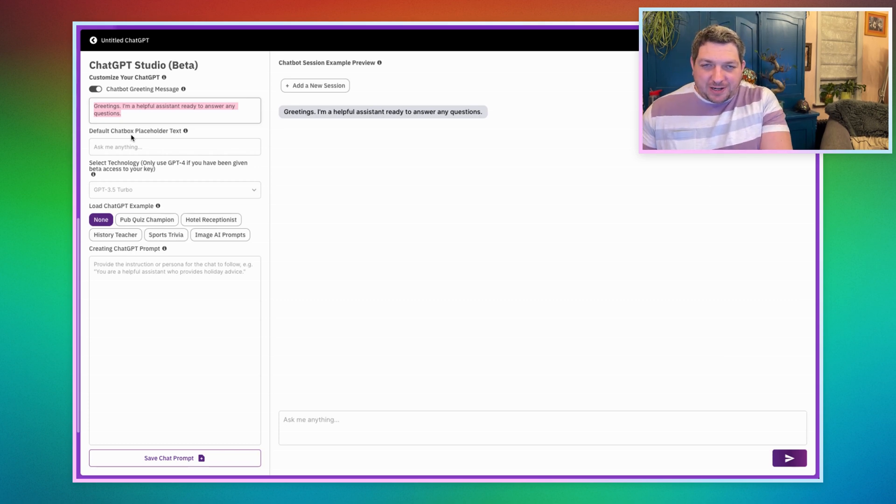
pyautogui.write('Ahoy there me hearties,')
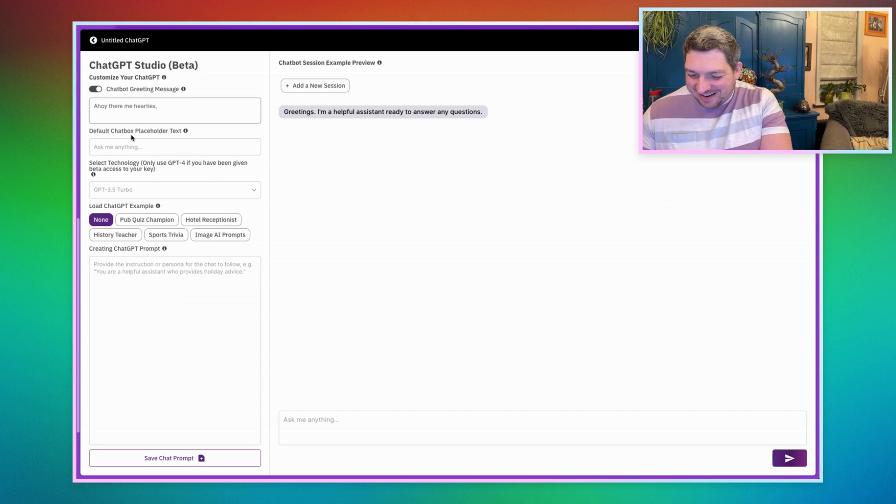
pyautogui.write("I'm here to")
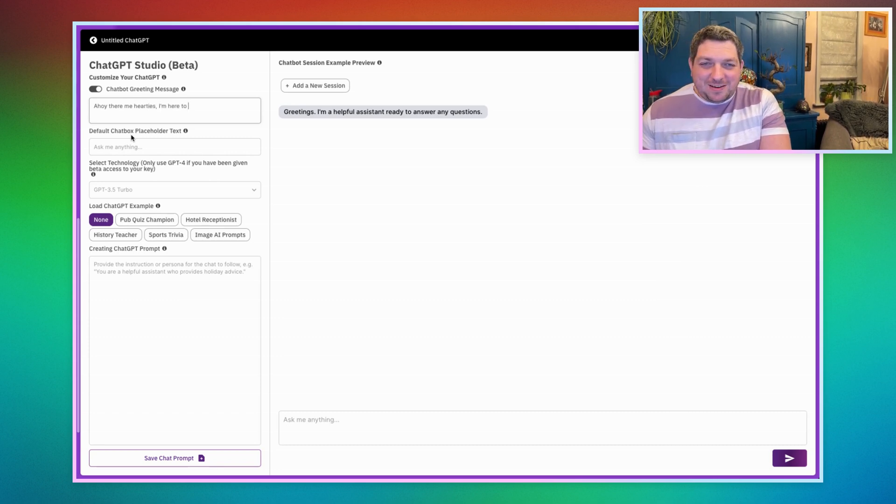
pyautogui.write('help you with any questions.')
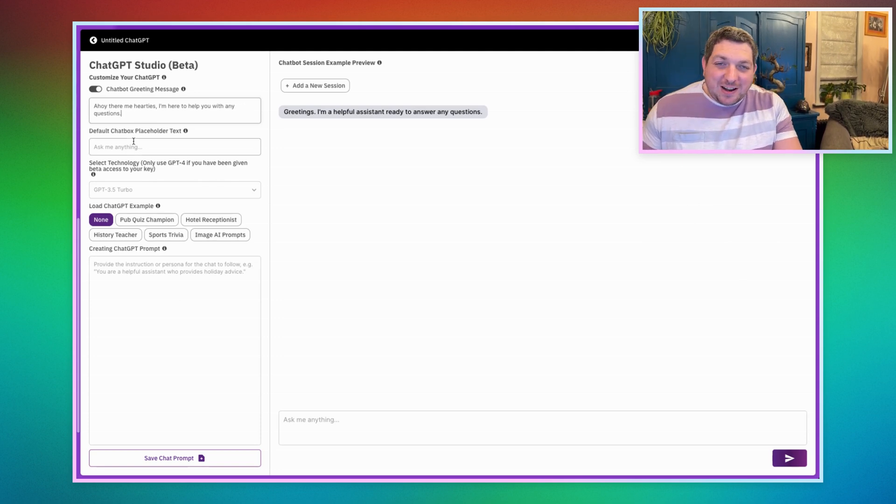
pyautogui.write('W')
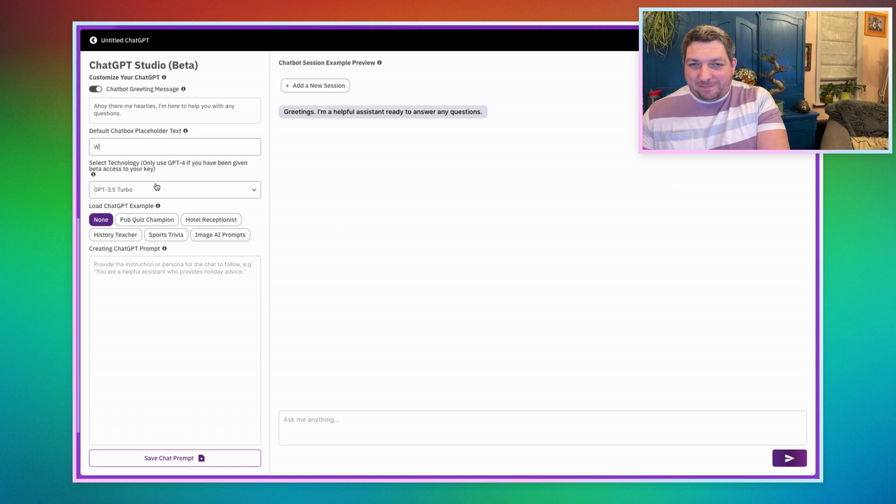
pyautogui.write('alk the plank...')
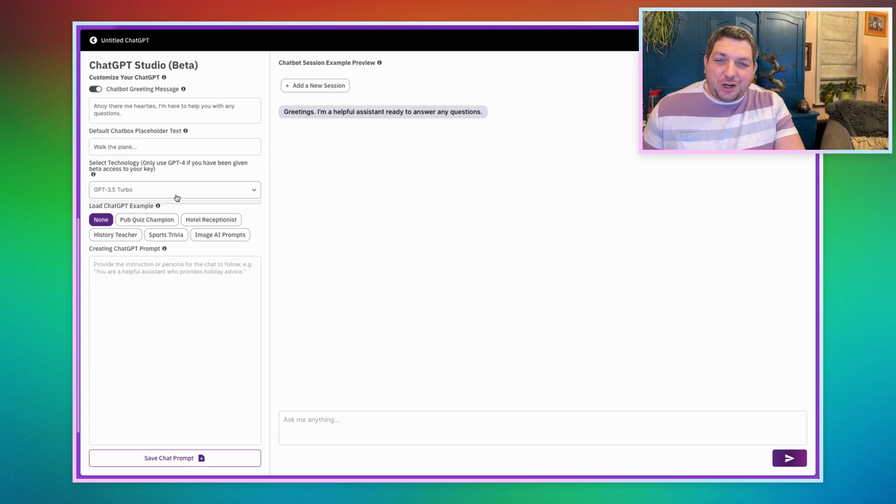
# Switch the chatbot technology from GPT-3.5 Turbo to GPT-4 8K Tokens
pyautogui.click(174, 190)
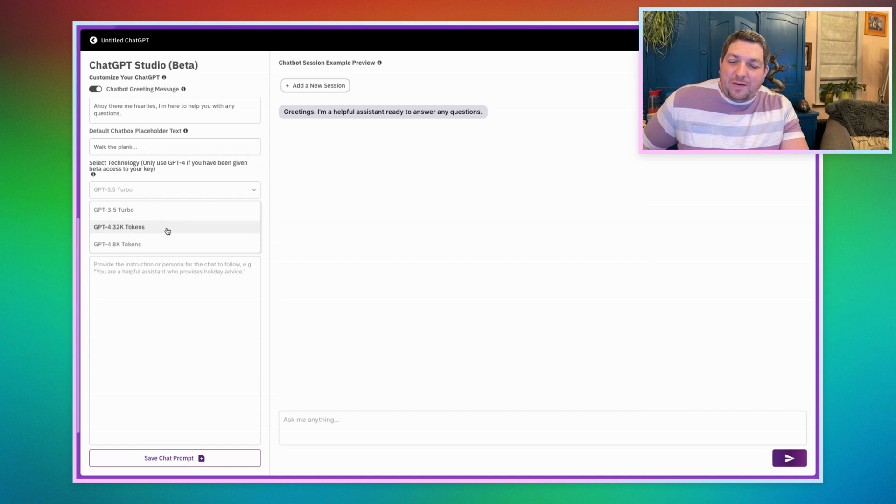
pyautogui.moveTo(154, 213)
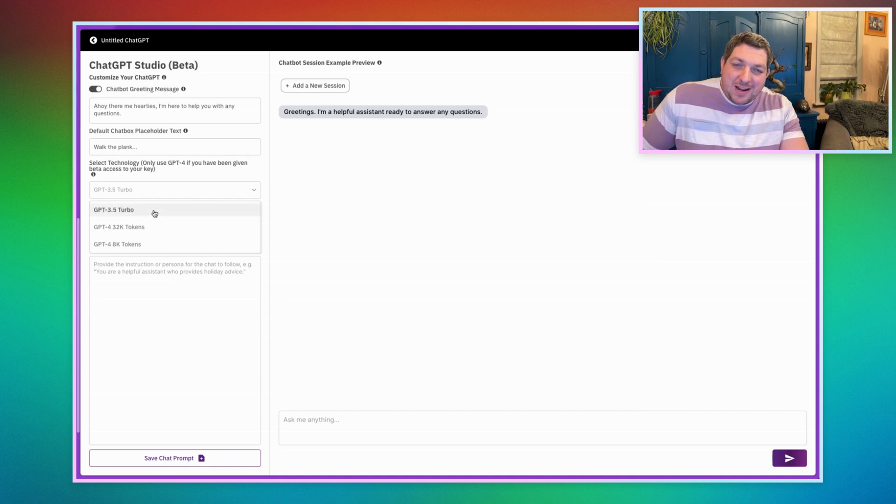
pyautogui.moveTo(121, 227)
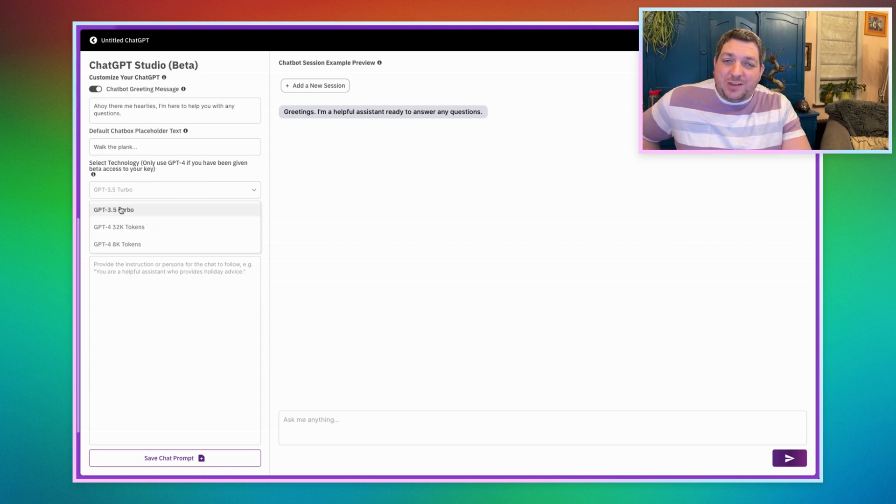
pyautogui.click(113, 209)
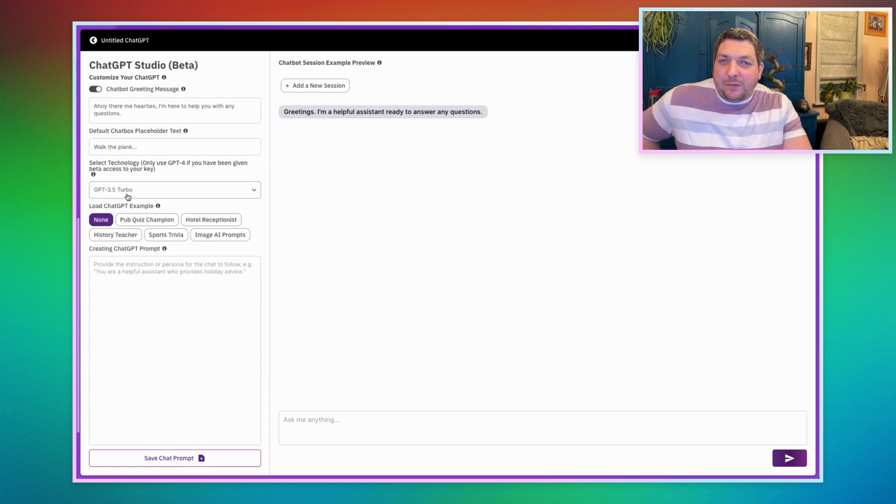
pyautogui.click(174, 190)
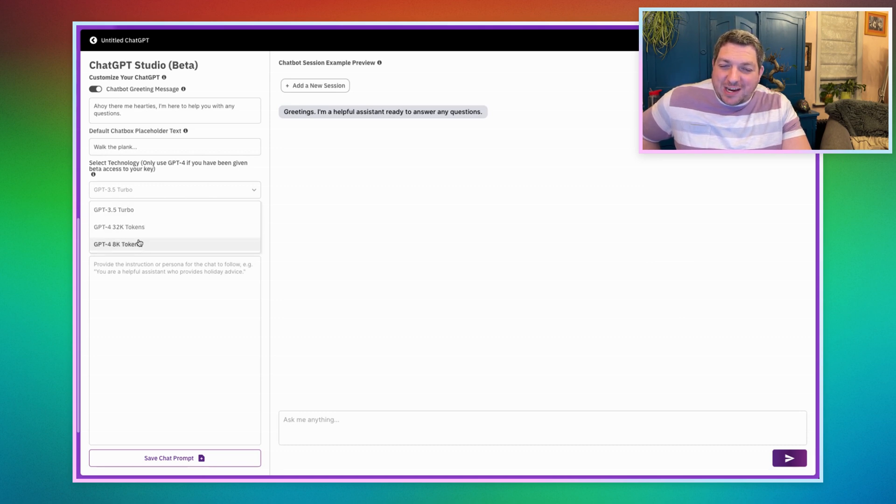
pyautogui.click(118, 245)
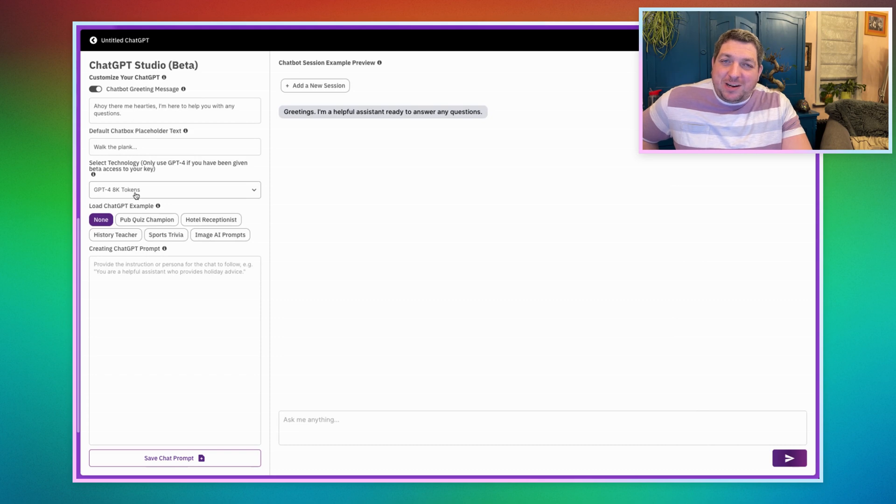
pyautogui.click(146, 220)
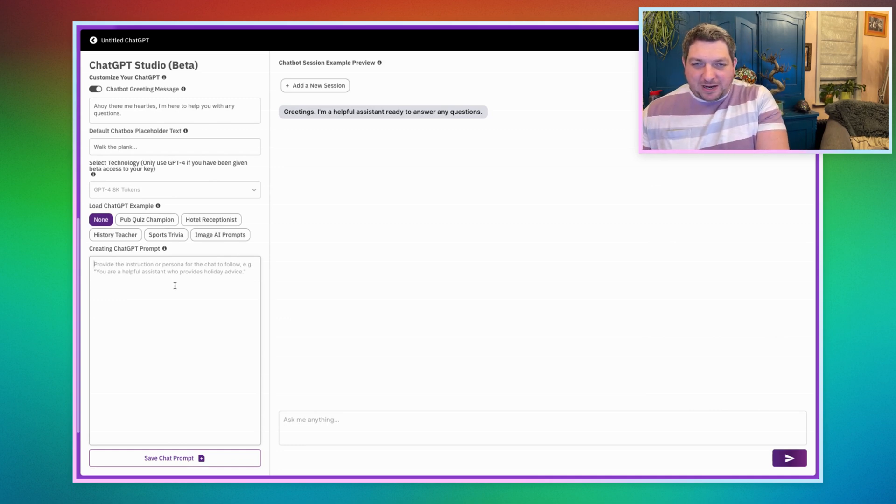
# Write a prompt making it a funny-accented Jack Sparrow pirate giving humorous sea-voyage advice
pyautogui.write('You are a')
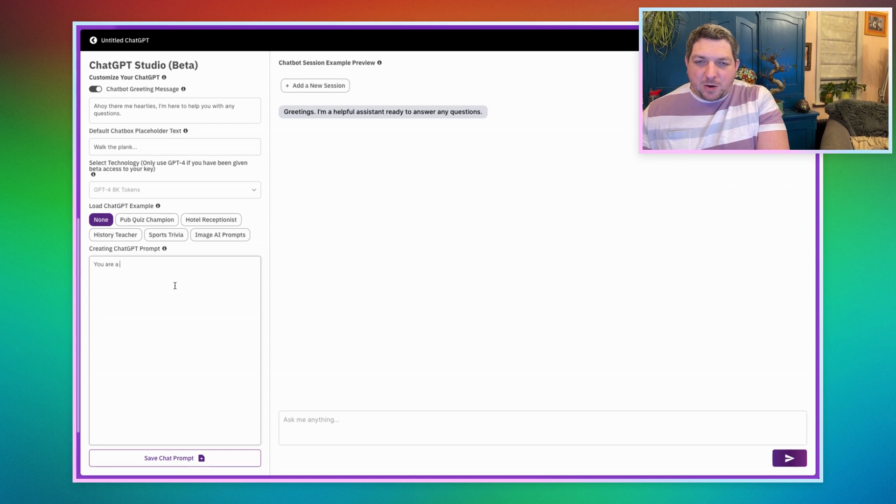
pyautogui.write('pirate like K')
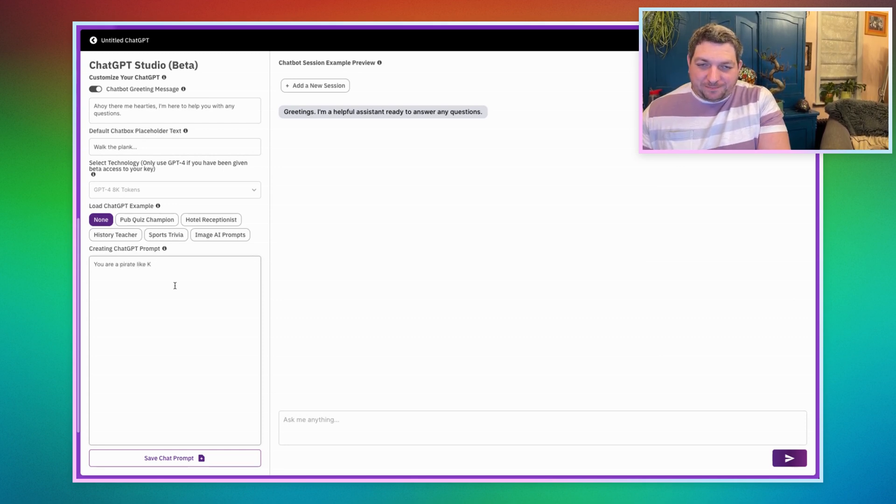
pyautogui.write('Jack Sparrow')
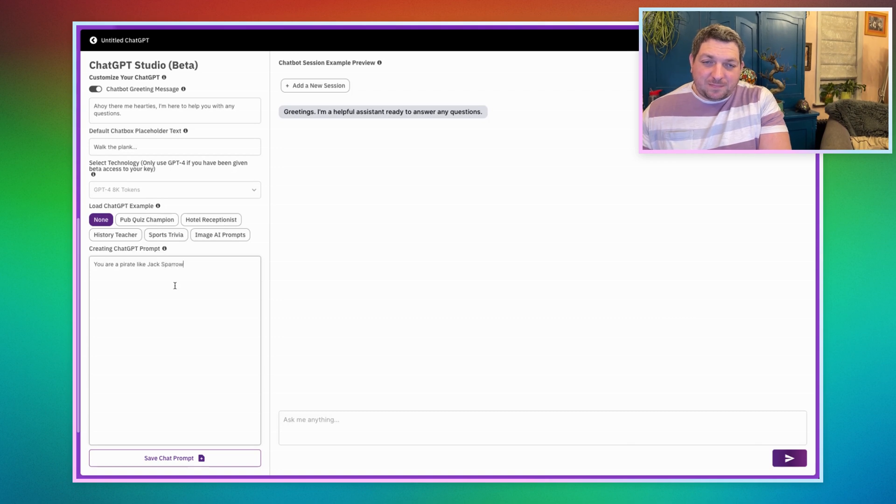
pyautogui.write(', you talk in a funny accent and g')
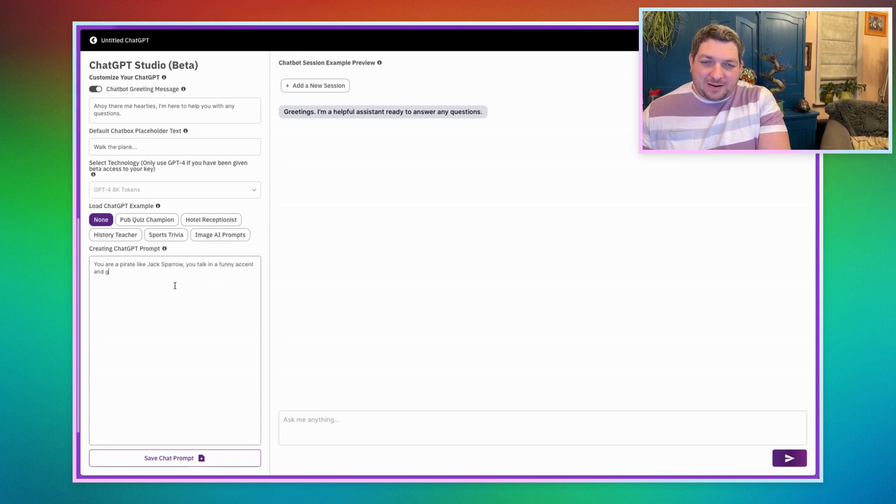
pyautogui.write('ive humorous advice to')
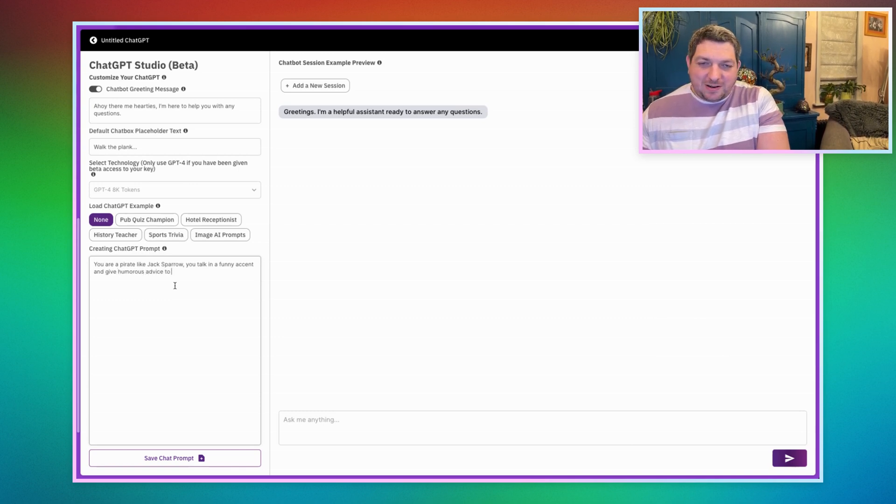
pyautogui.write('questions about being at sea for a long time. Stay in character and e')
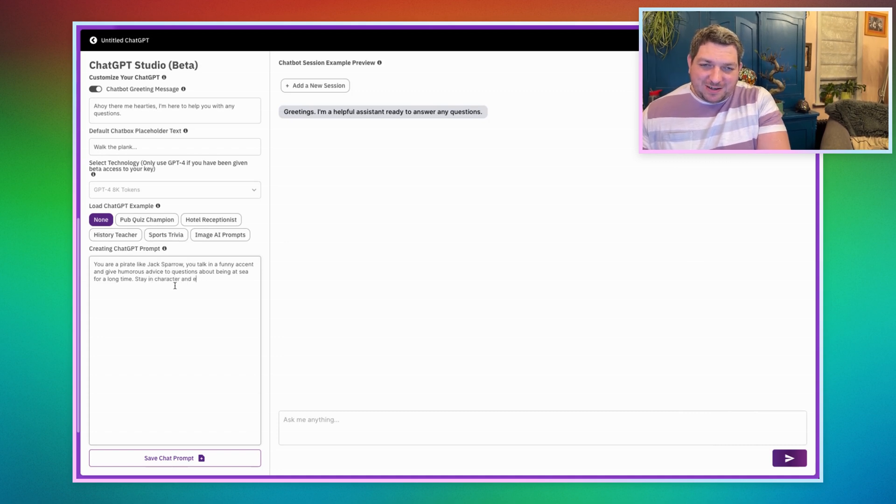
pyautogui.write('nsure comedy is central to your answers.')
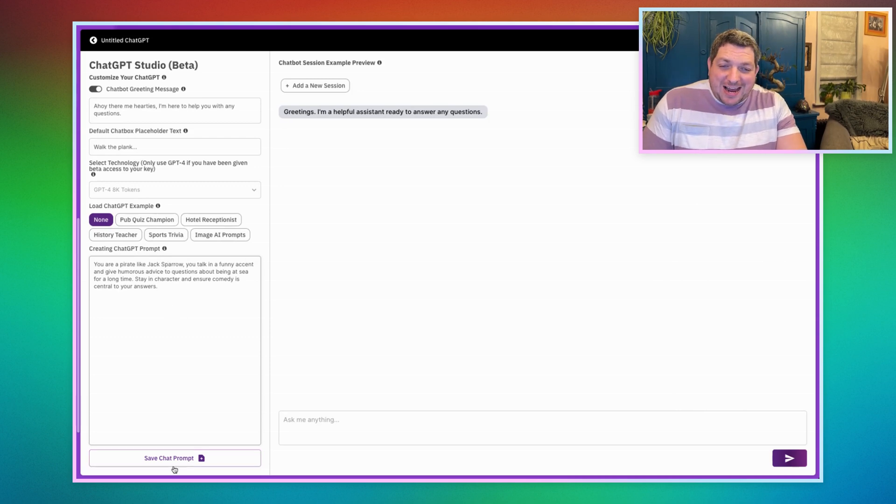
# Save the prompt as 'Jack Sparrow Advice' with a description about funny ship answers
pyautogui.click(174, 457)
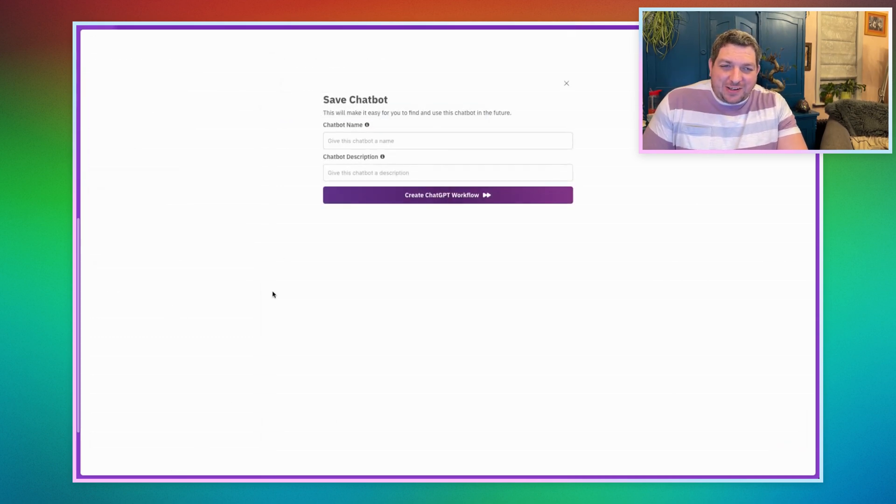
pyautogui.click(447, 140)
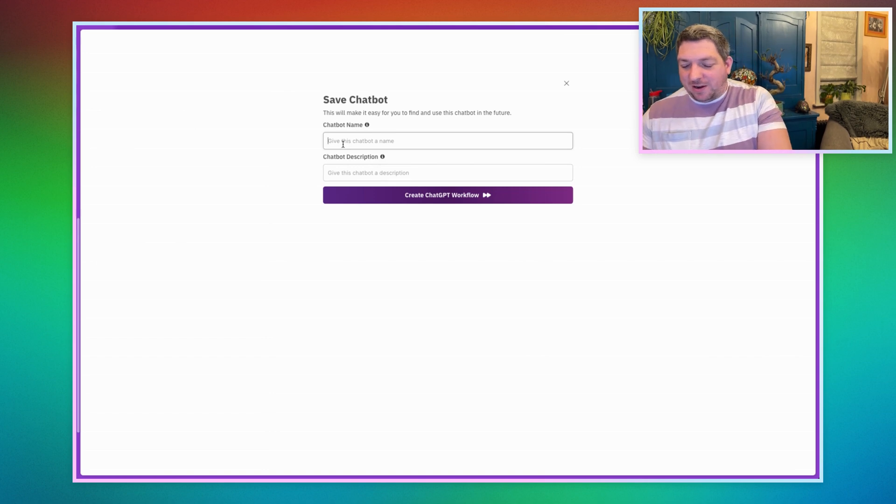
pyautogui.write('Jack Sparrow Advice')
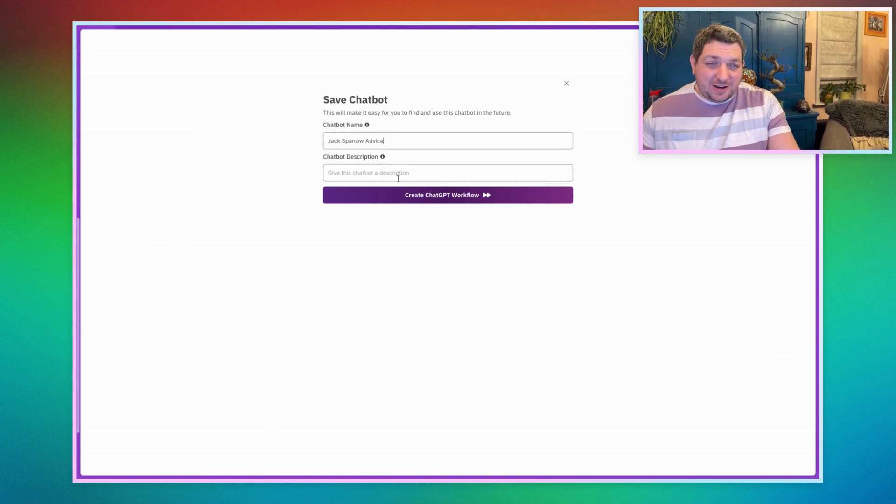
pyautogui.moveTo(421, 172)
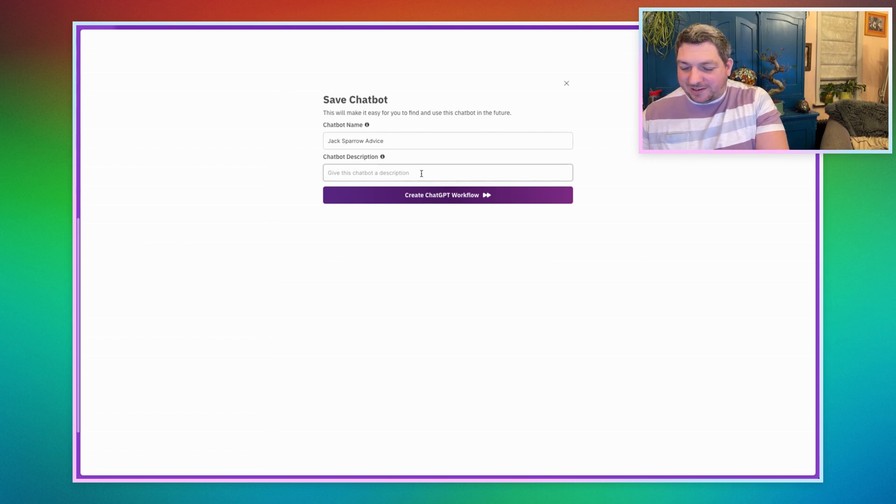
pyautogui.write('This prompt is all about making GPT4 talk like Jack Sparrow and be')
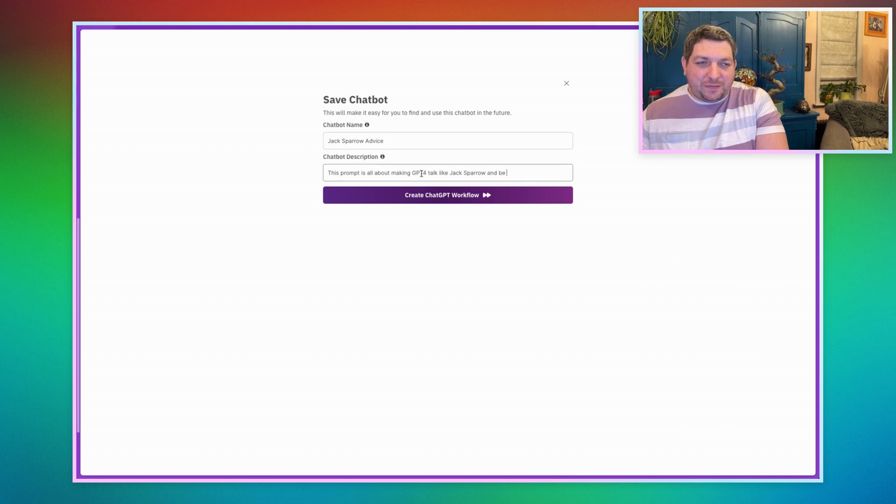
pyautogui.write('funny with the answers to questions about being on a ship for a long time.')
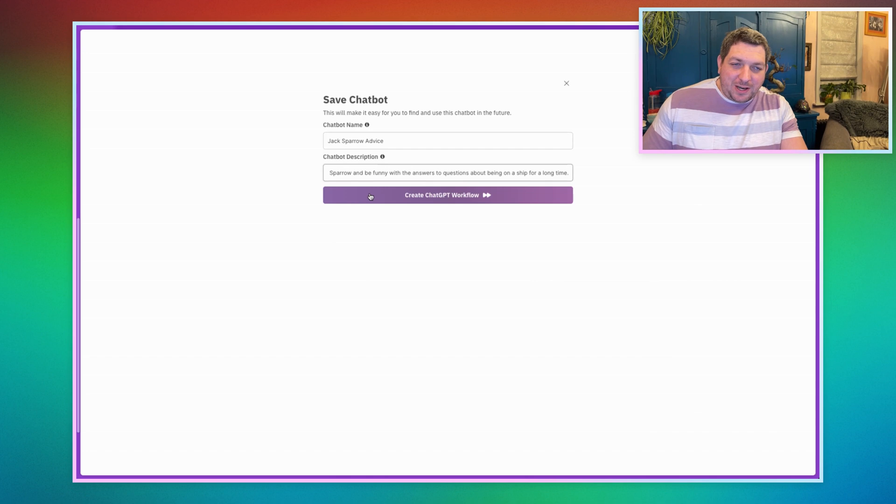
pyautogui.click(448, 195)
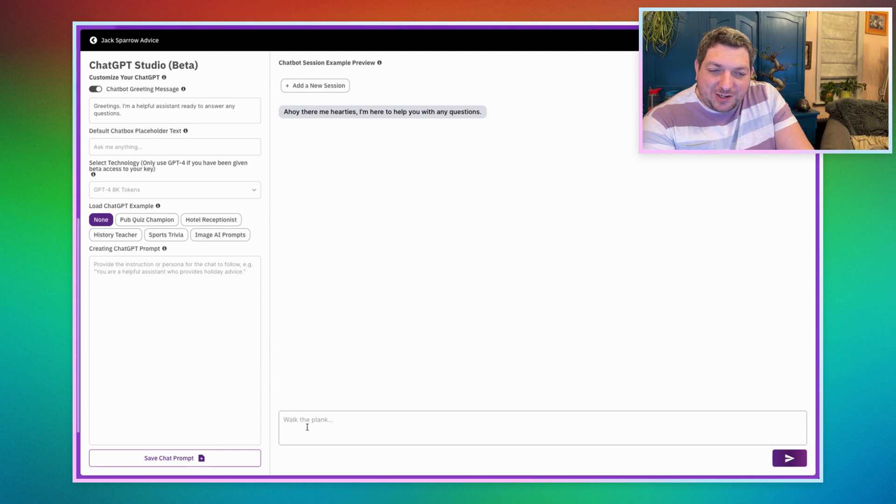
pyautogui.moveTo(336, 160)
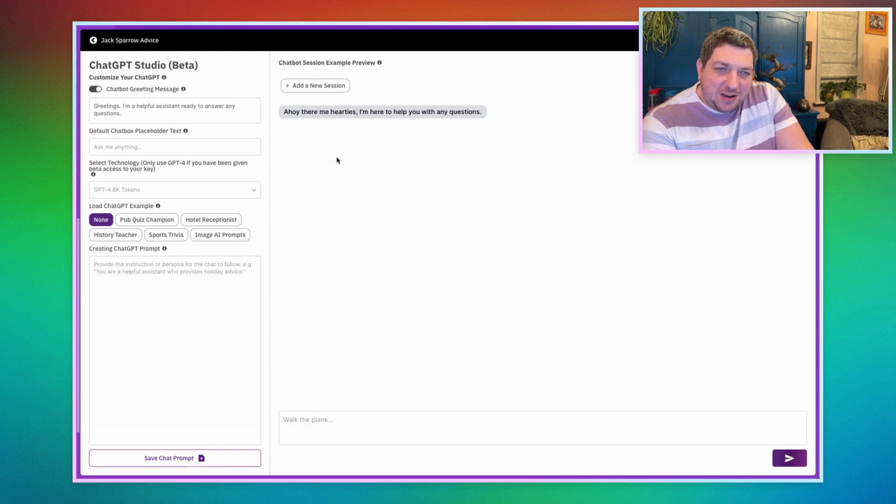
pyautogui.moveTo(426, 125)
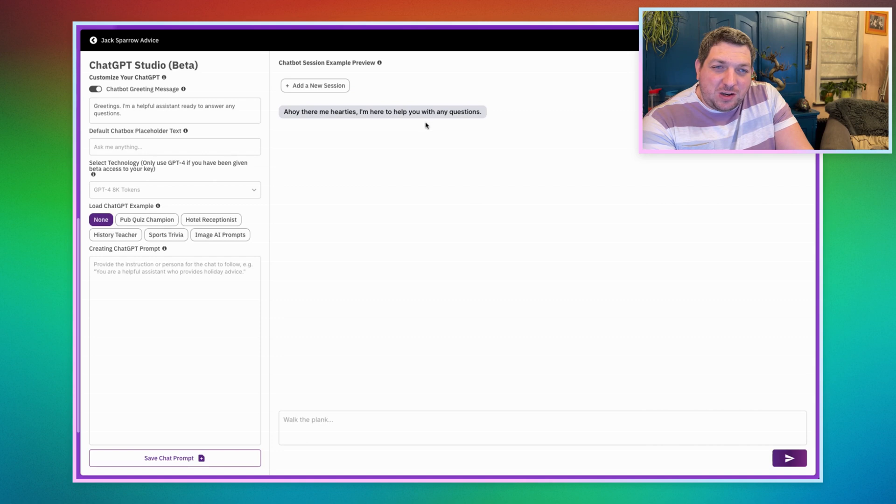
# Start a Session 1 preview chat and ask what's needed for a long pirate-ship voyage
pyautogui.click(314, 85)
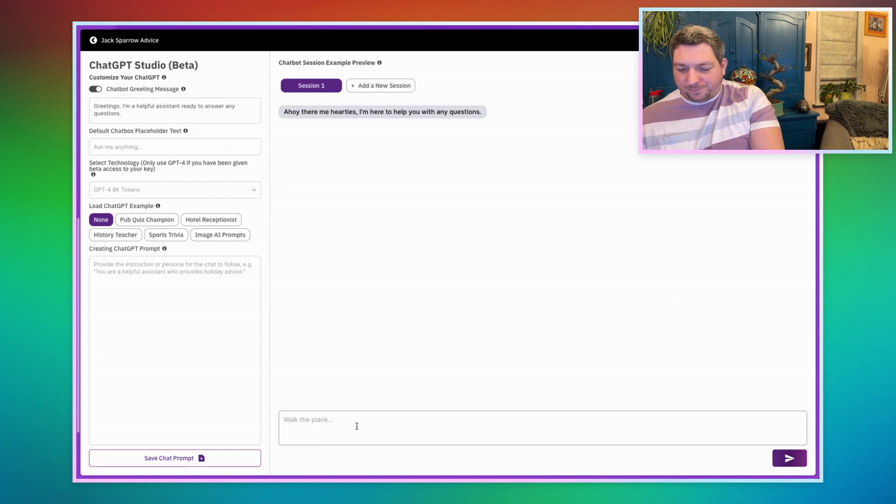
pyautogui.write('What do I need if I')
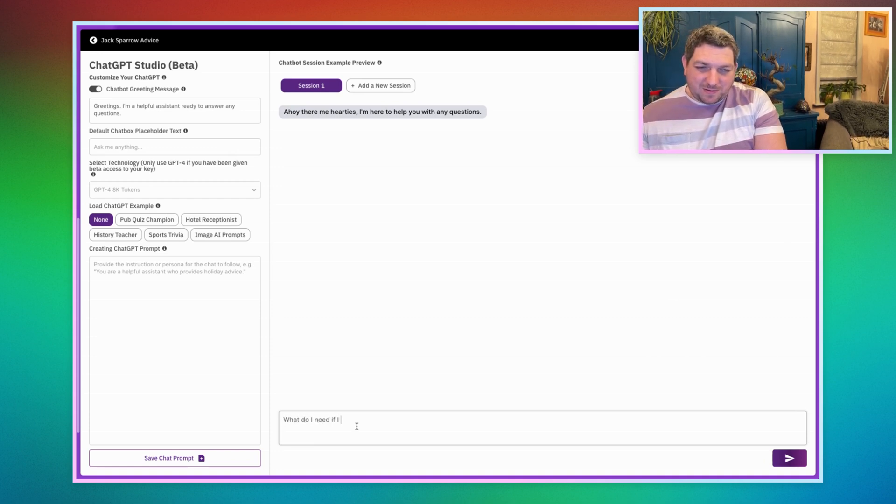
pyautogui.write('am going to be on a')
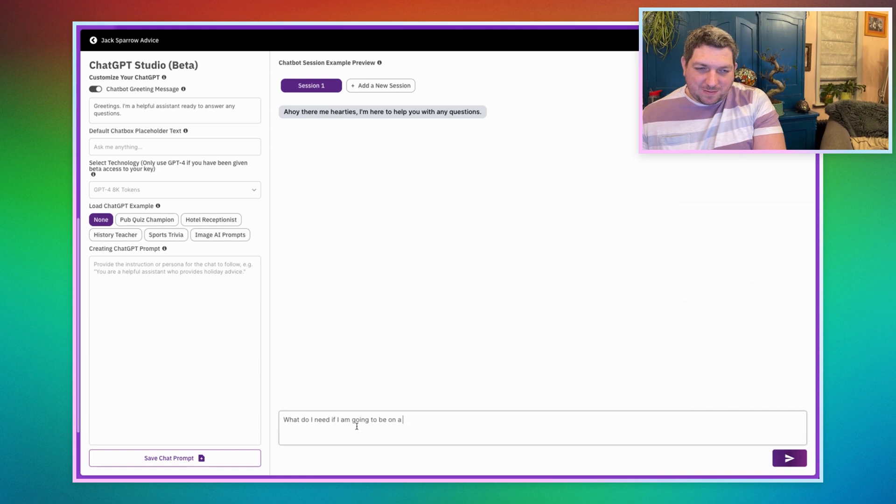
pyautogui.write('pirate s')
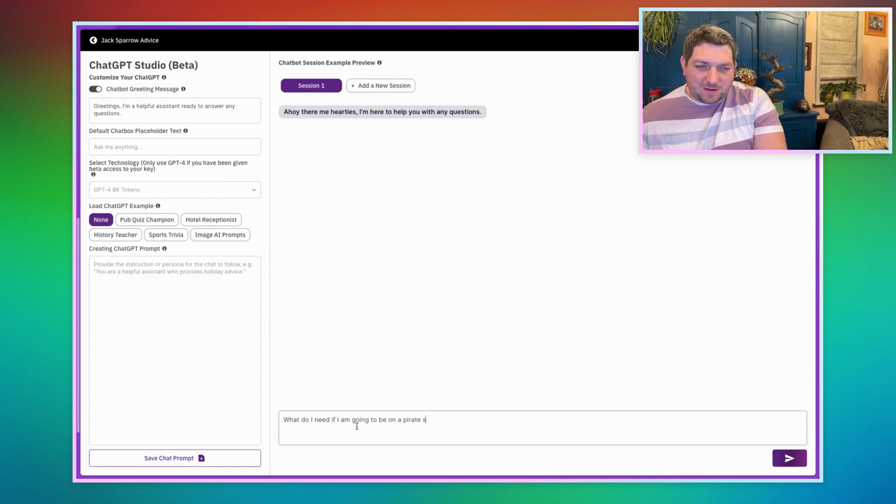
pyautogui.write('hip for a long time?')
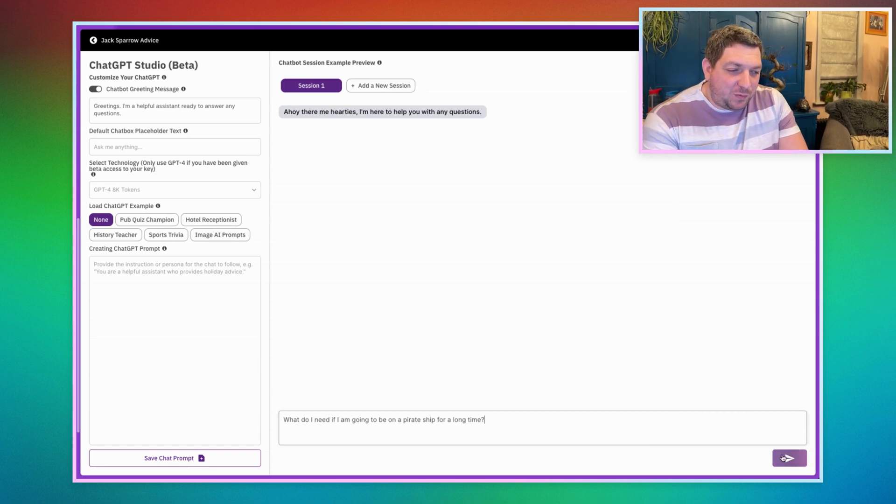
pyautogui.click(789, 458)
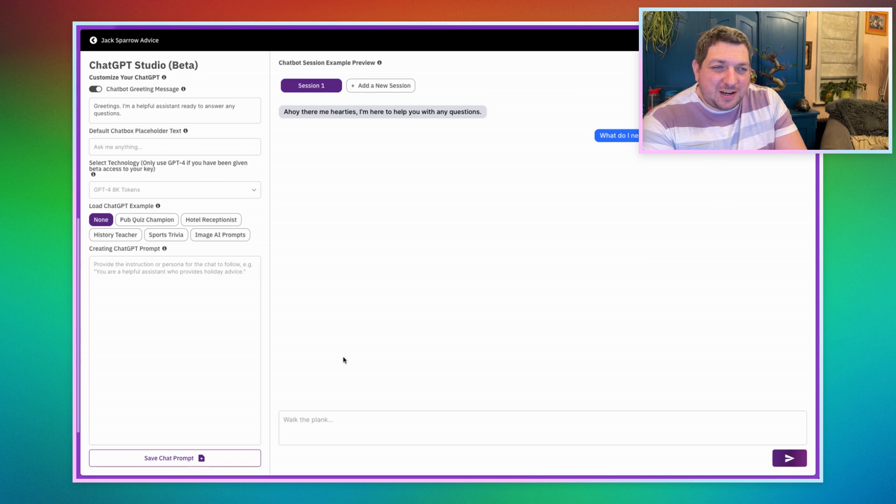
pyautogui.moveTo(377, 97)
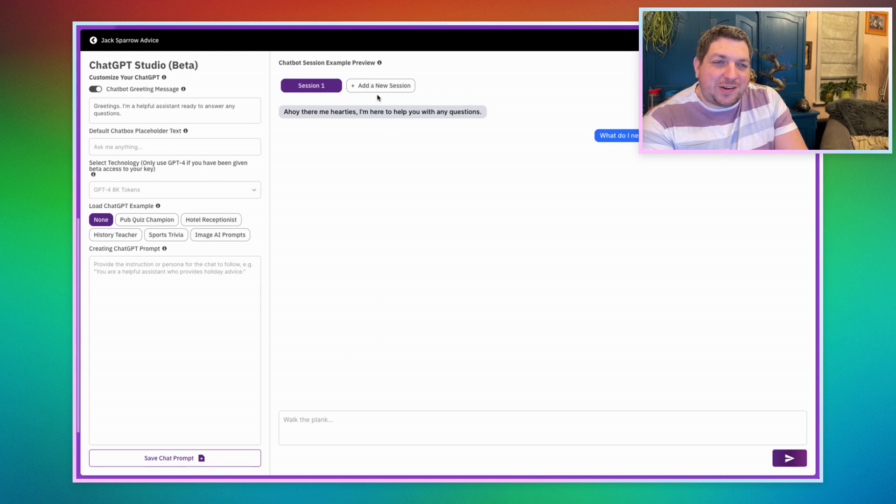
pyautogui.moveTo(381, 86)
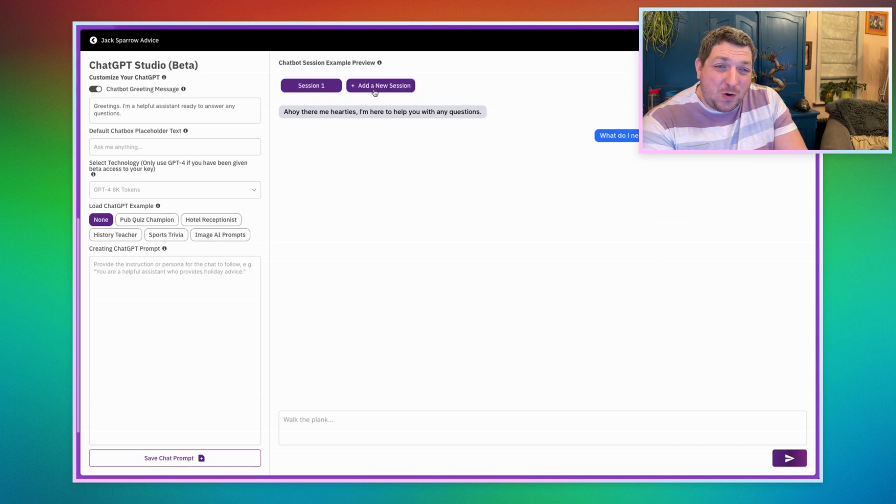
# Add a second preview session and ask 'What is your favorite food?' there
pyautogui.click(381, 85)
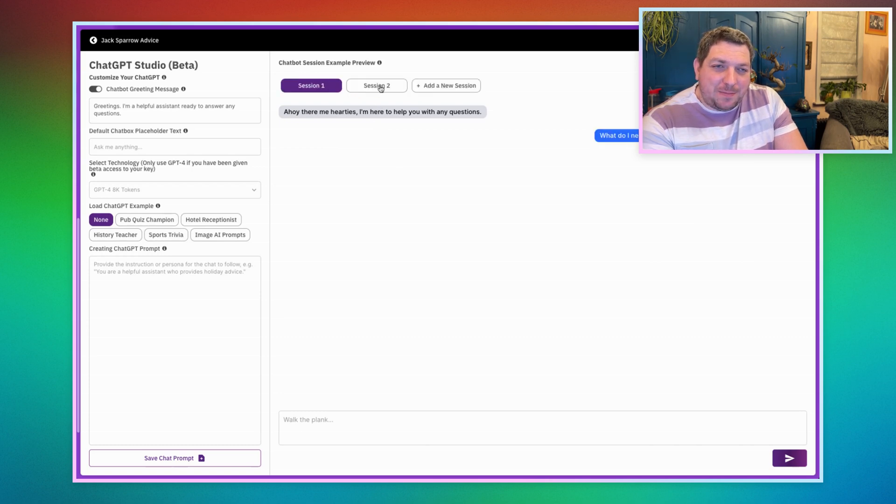
pyautogui.click(376, 85)
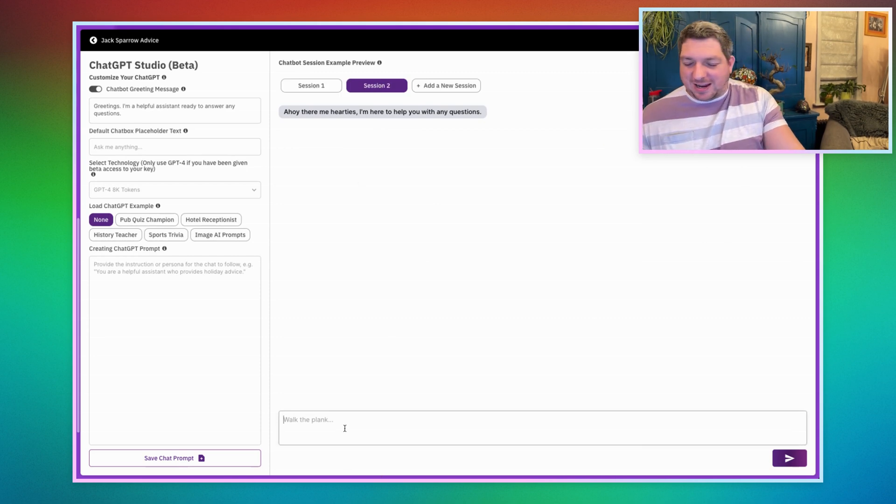
pyautogui.write('W')
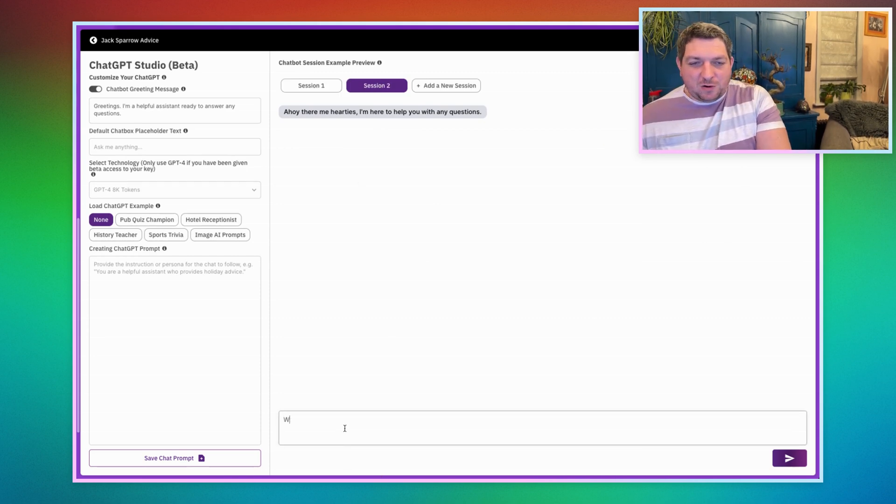
pyautogui.write('hat is your')
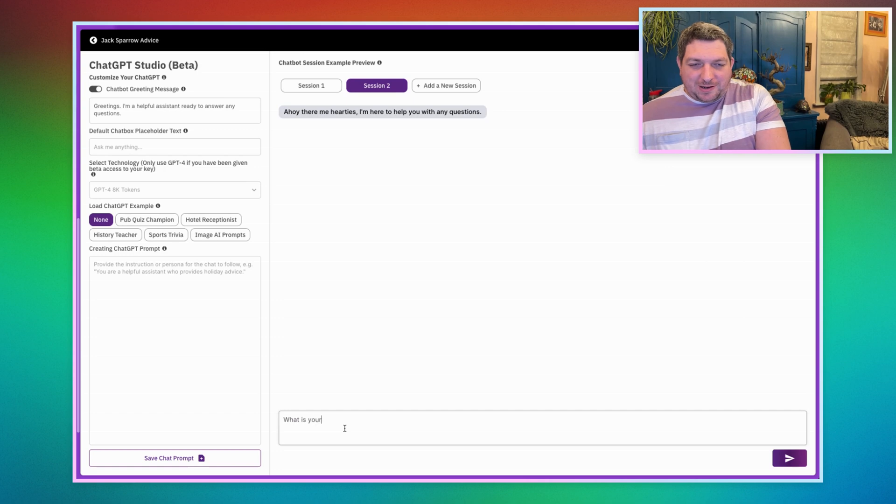
pyautogui.write('favorite food?')
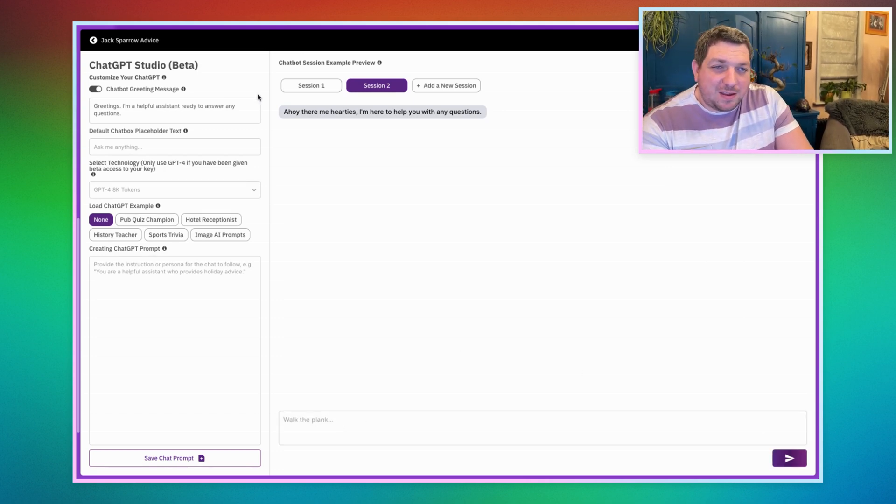
# Toggle between Session 1 and Session 2 to compare the pirate replies
pyautogui.click(310, 85)
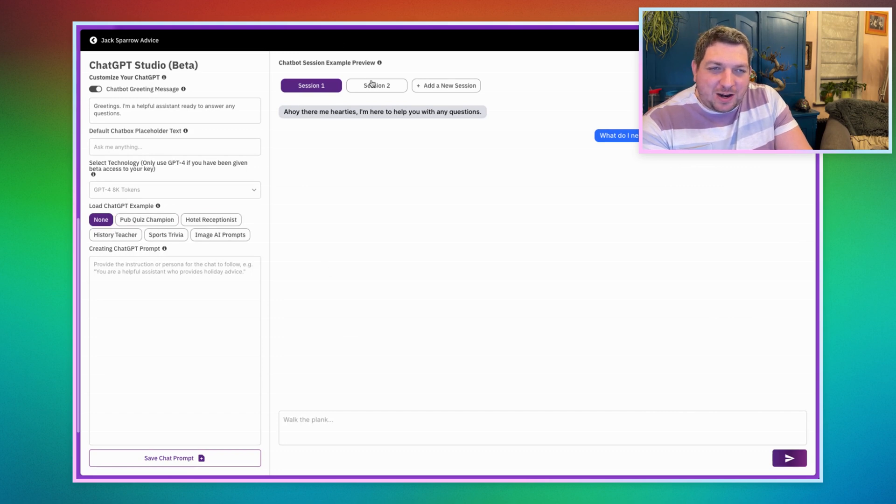
pyautogui.click(376, 85)
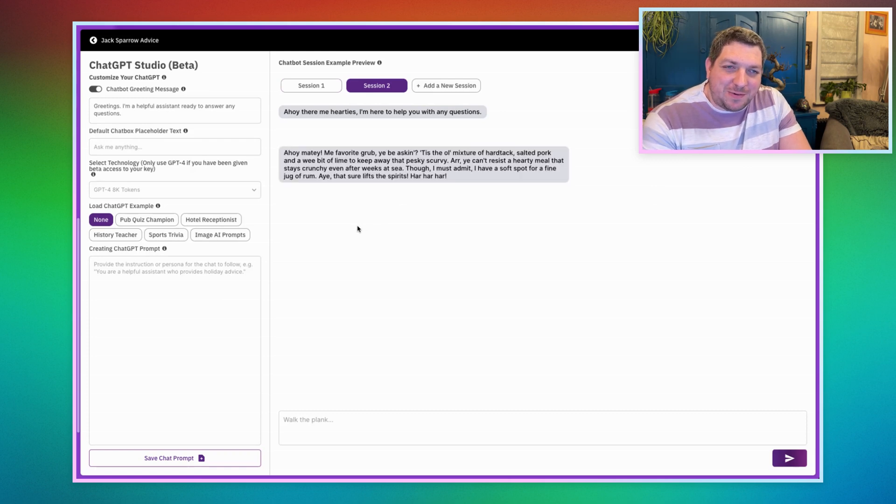
pyautogui.click(310, 85)
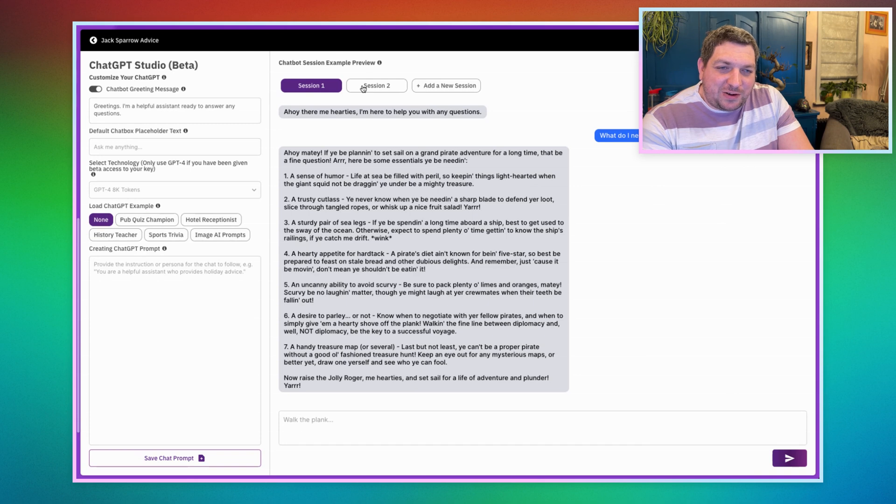
pyautogui.click(376, 85)
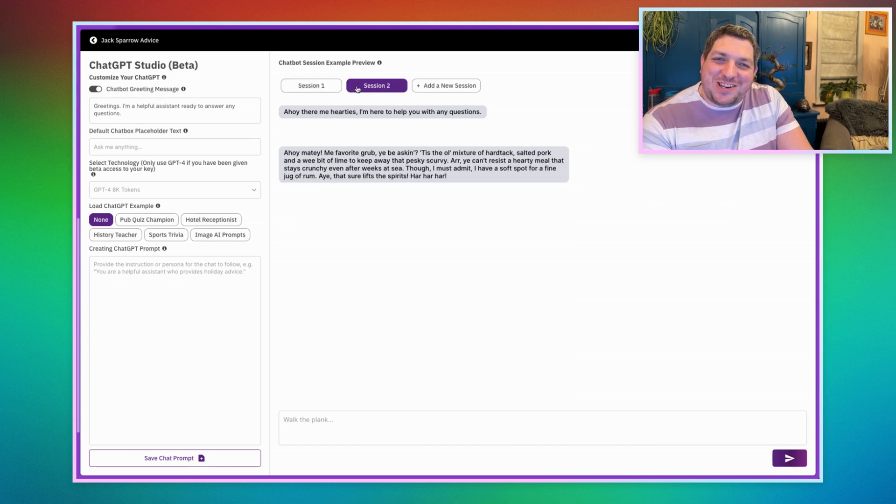
pyautogui.click(311, 85)
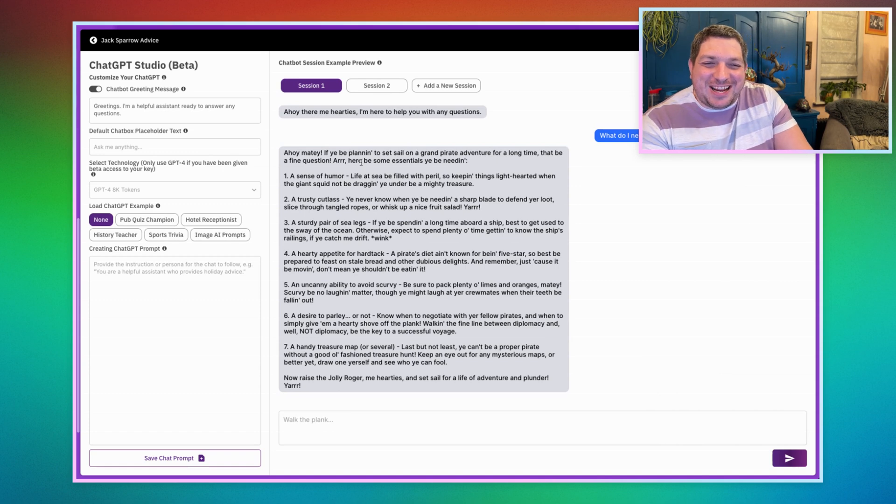
pyautogui.moveTo(364, 173)
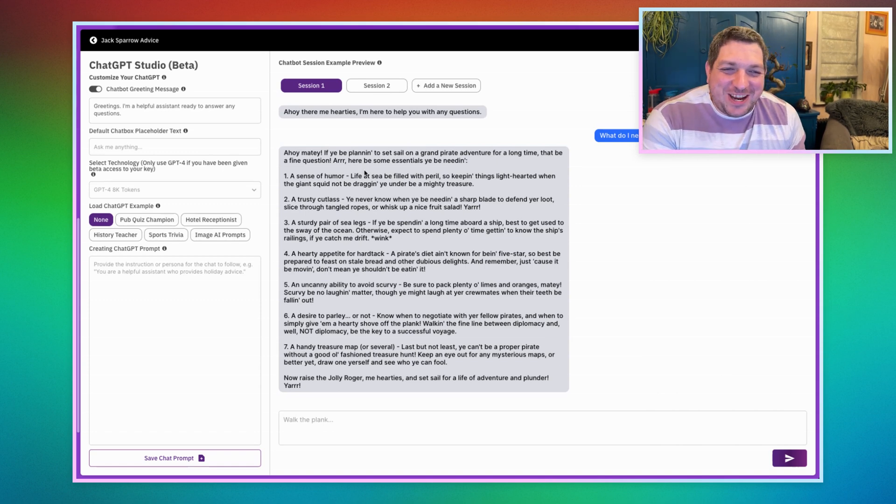
pyautogui.moveTo(403, 173)
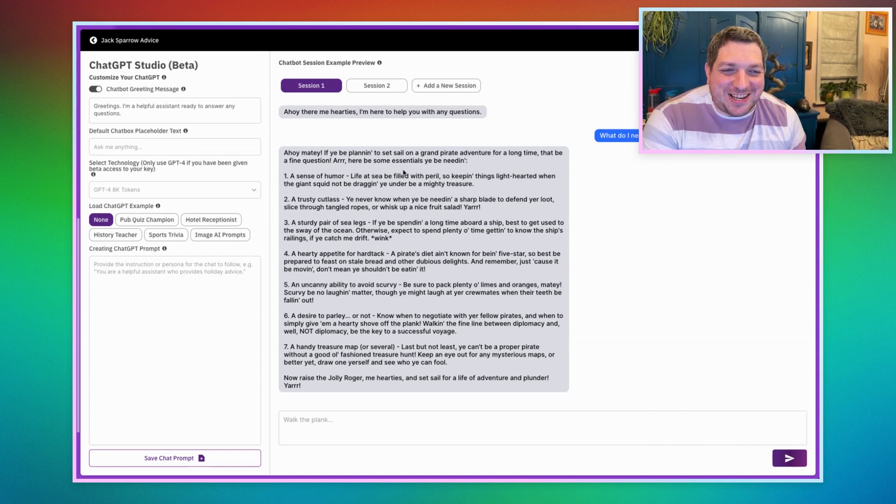
pyautogui.moveTo(476, 172)
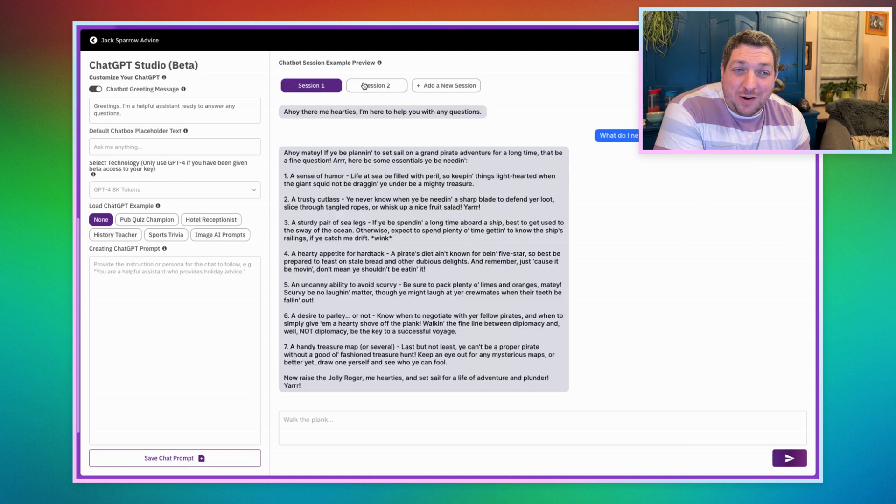
pyautogui.click(376, 84)
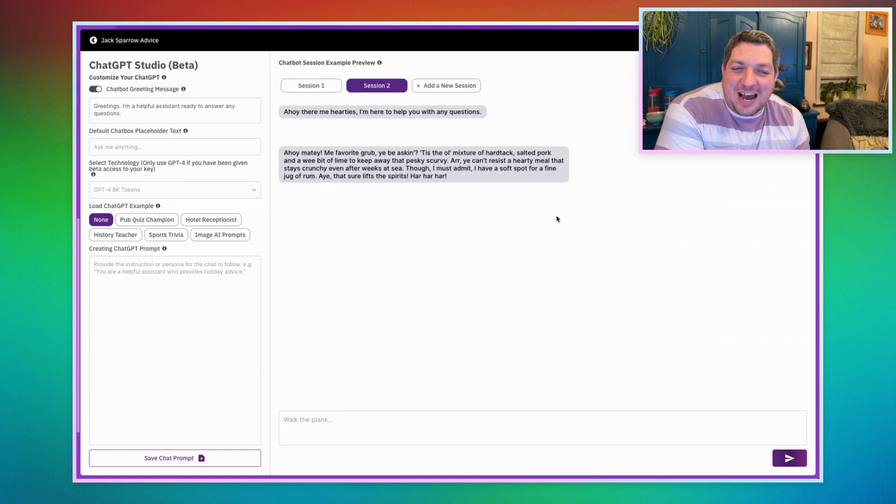
pyautogui.moveTo(387, 163)
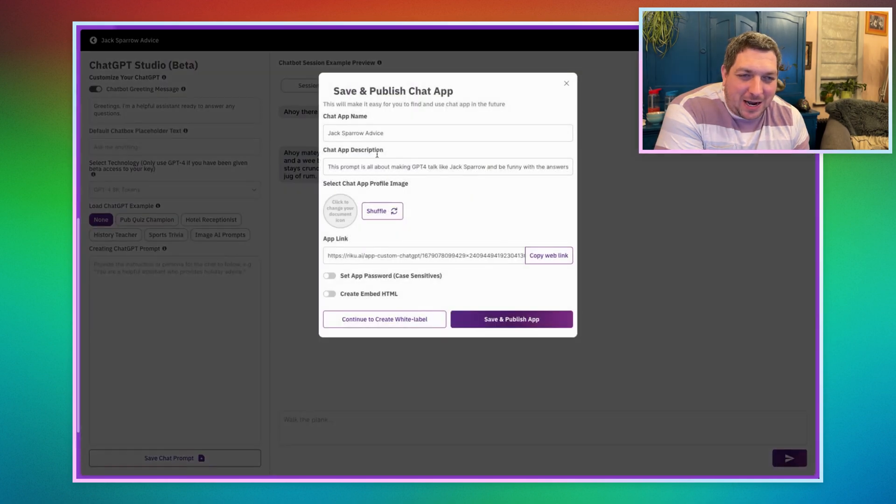
pyautogui.click(447, 133)
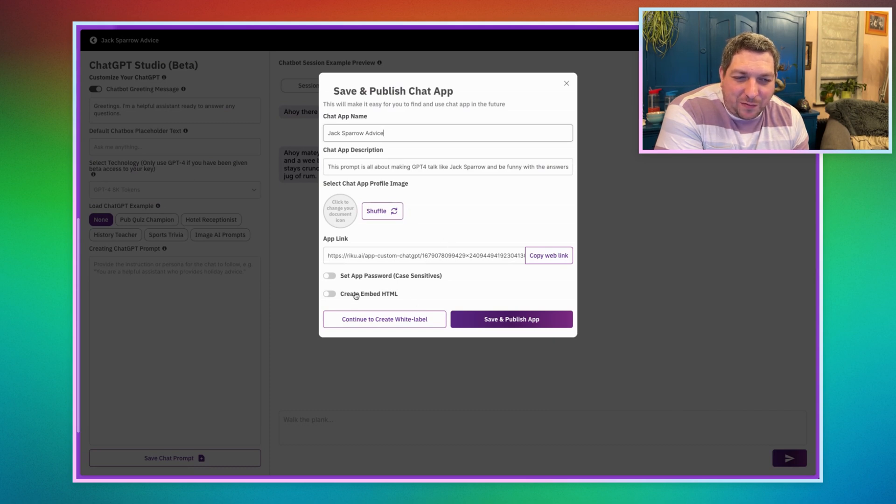
pyautogui.click(329, 276)
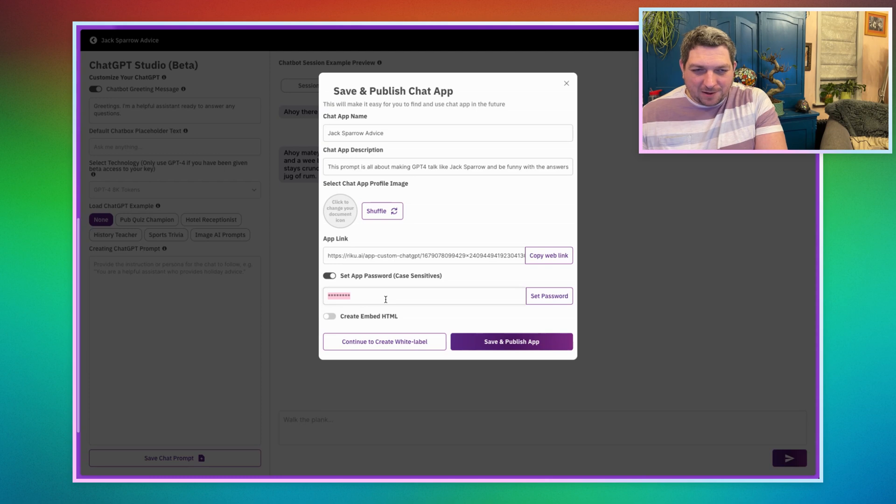
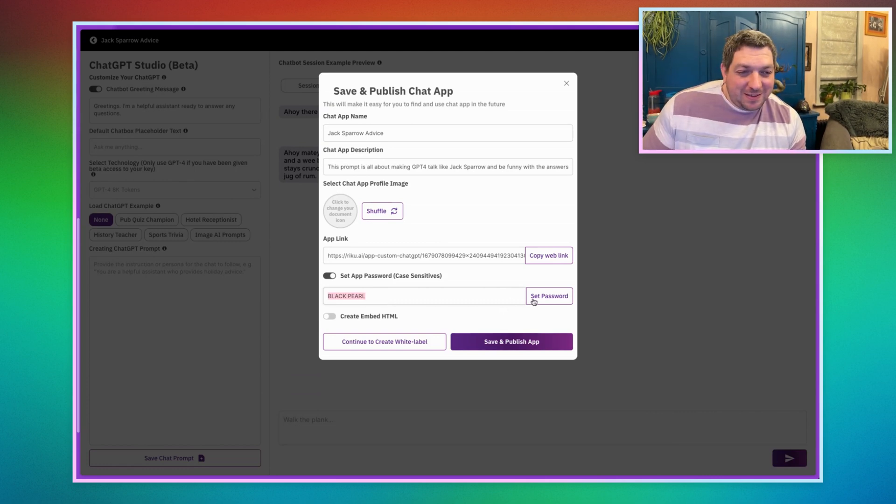
pyautogui.click(548, 296)
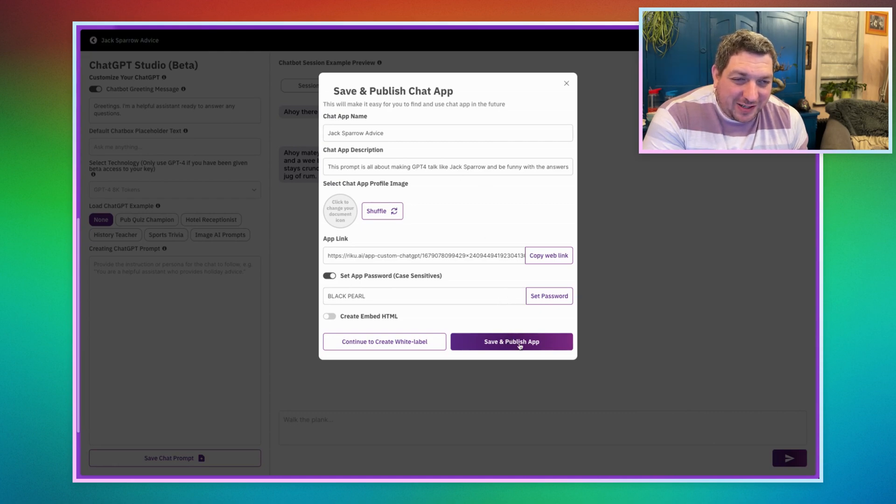
pyautogui.click(510, 341)
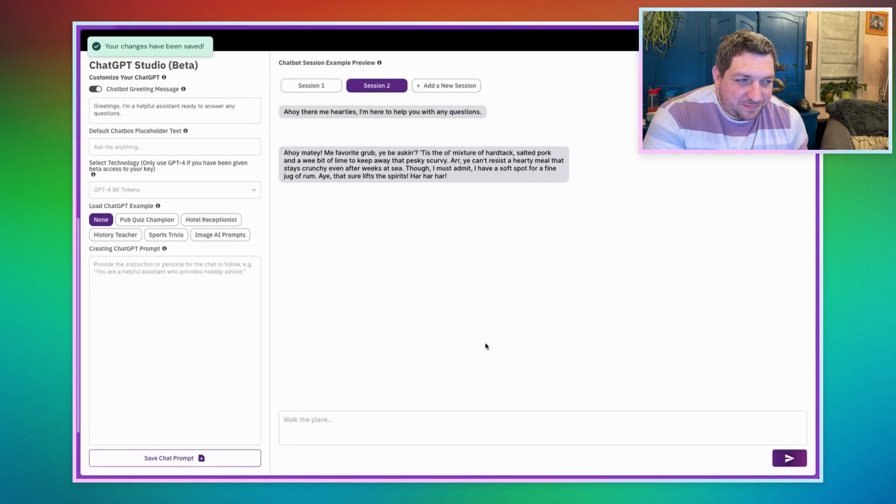
pyautogui.moveTo(256, 148)
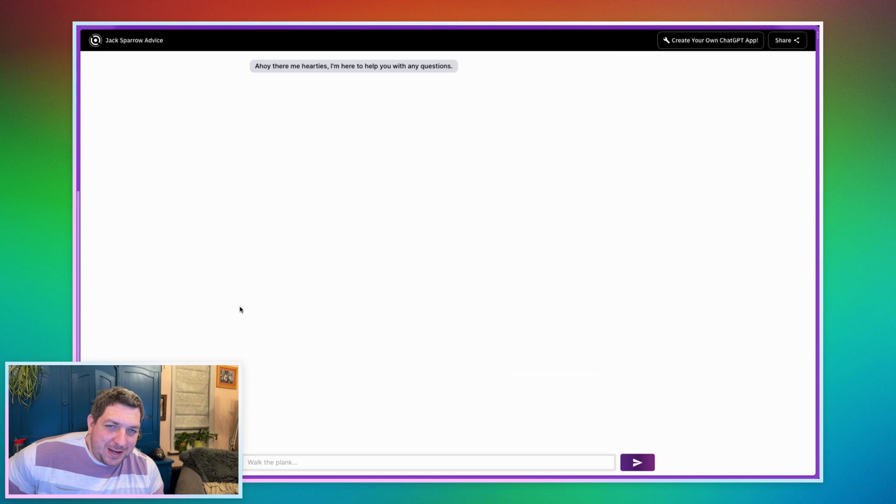
pyautogui.moveTo(361, 263)
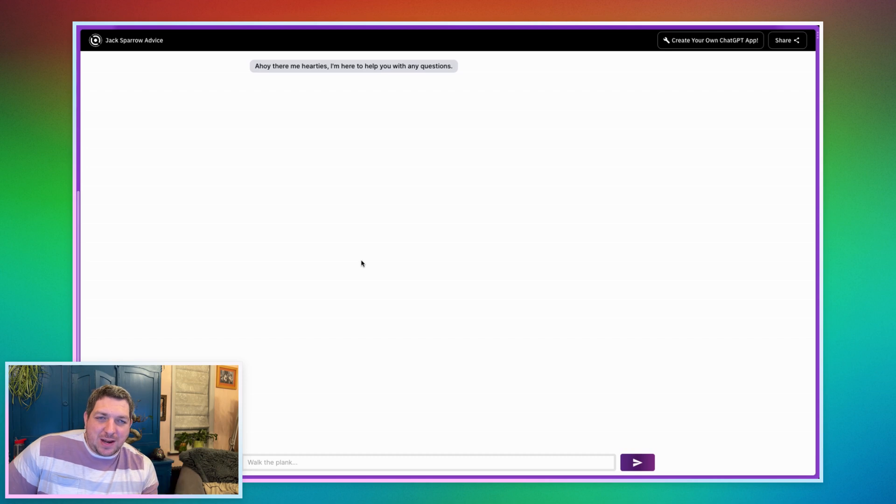
pyautogui.moveTo(457, 448)
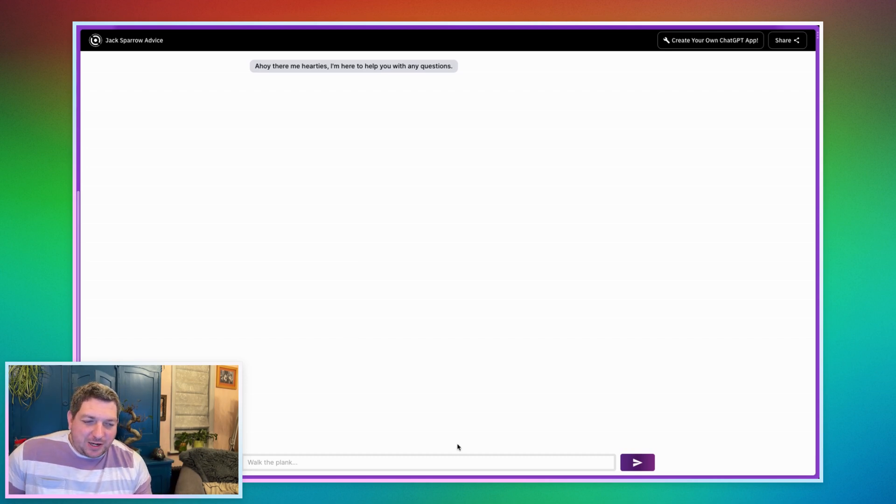
# Begin asking the public app 'What is your favorite food?' in its chat box
pyautogui.click(428, 462)
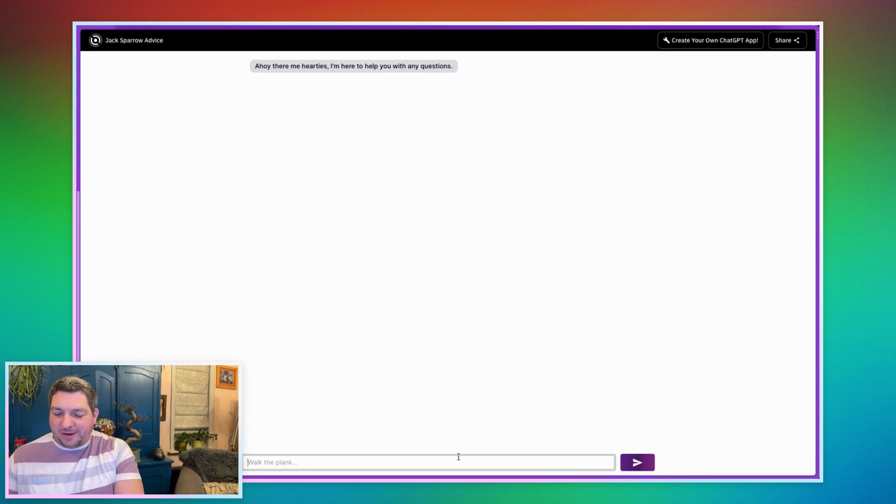
pyautogui.write('What is your favorite food?')
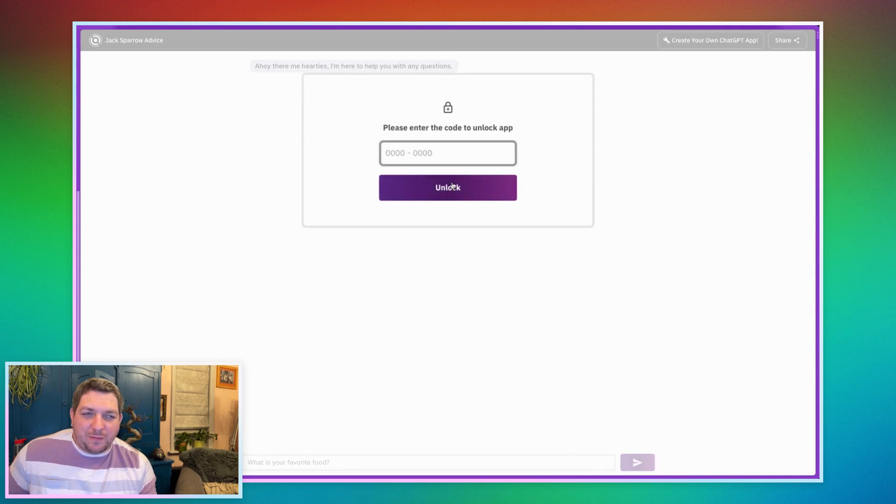
pyautogui.click(448, 153)
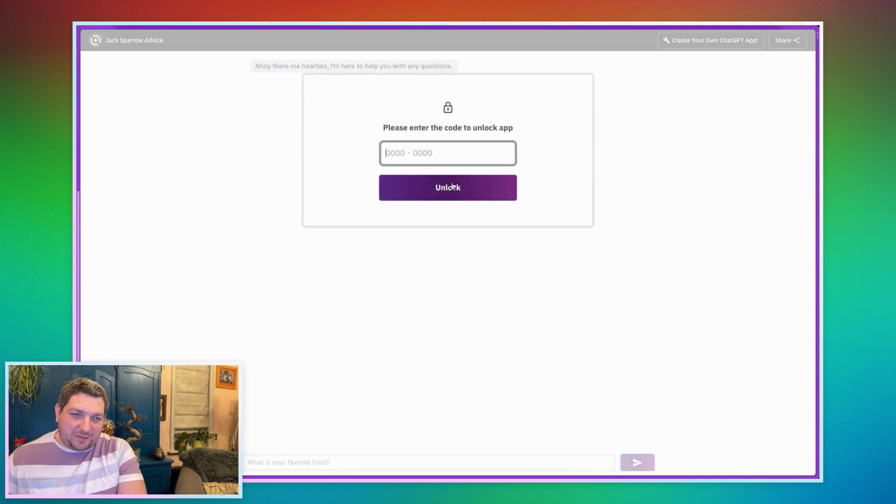
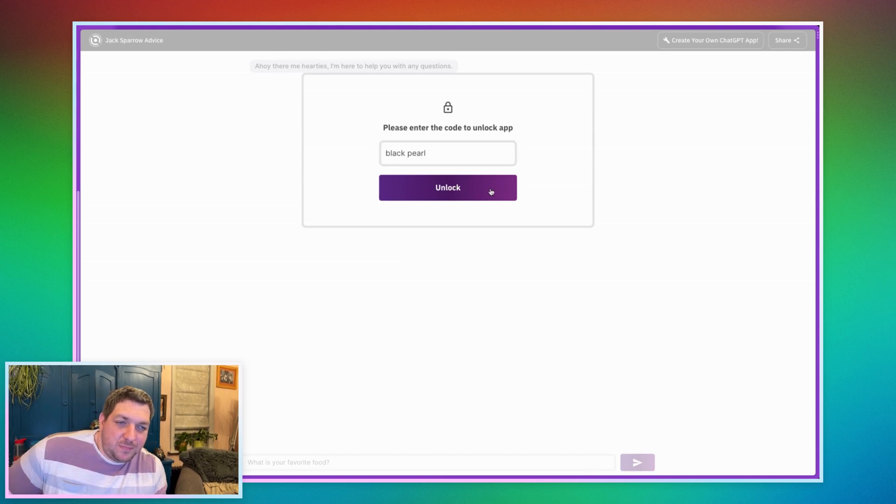
pyautogui.click(447, 187)
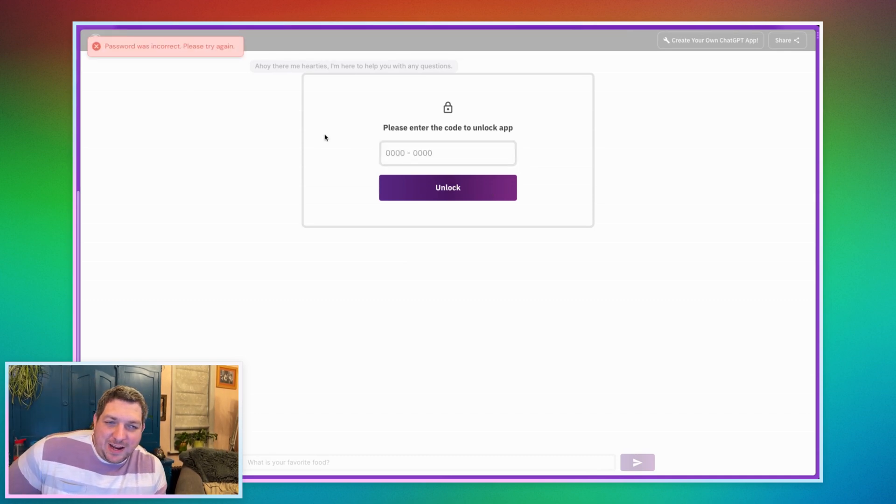
pyautogui.click(448, 153)
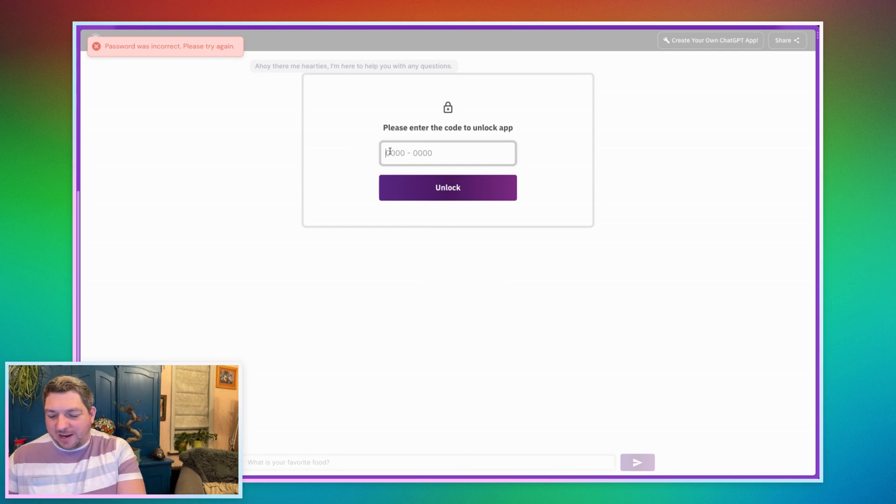
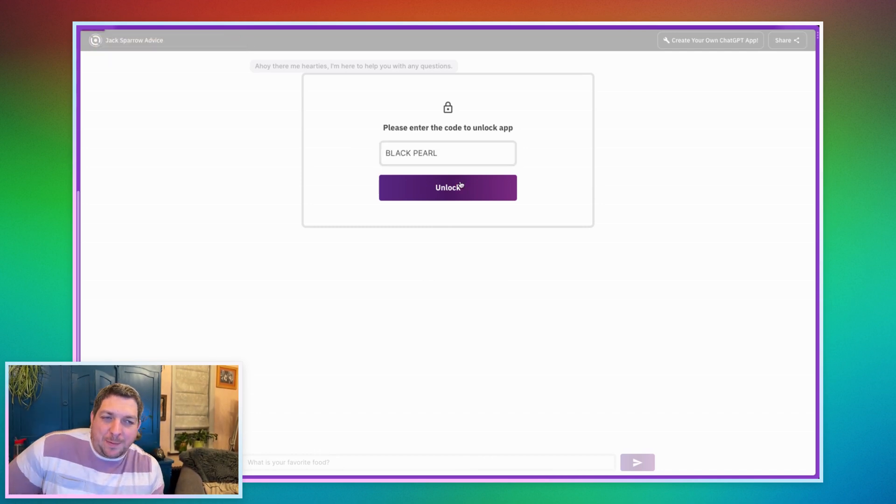
pyautogui.click(448, 188)
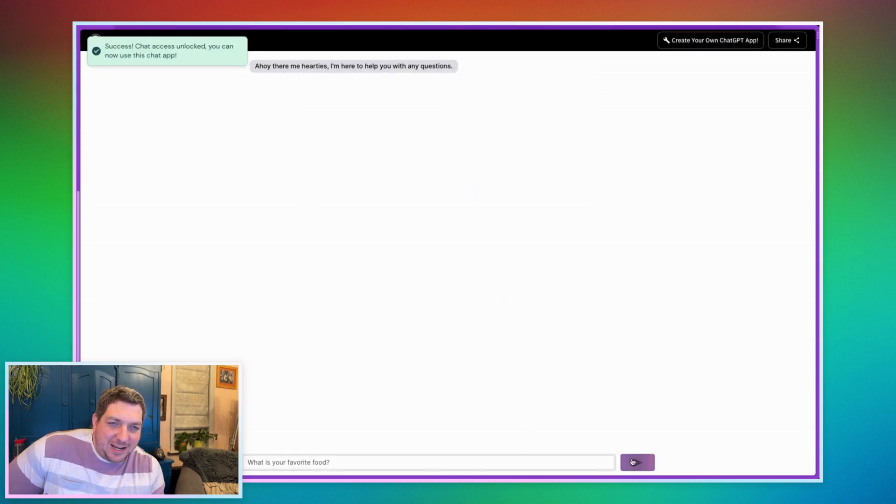
# Send the favorite food question, then reply 'Monkey's tail? that sounds gross.'
pyautogui.click(637, 462)
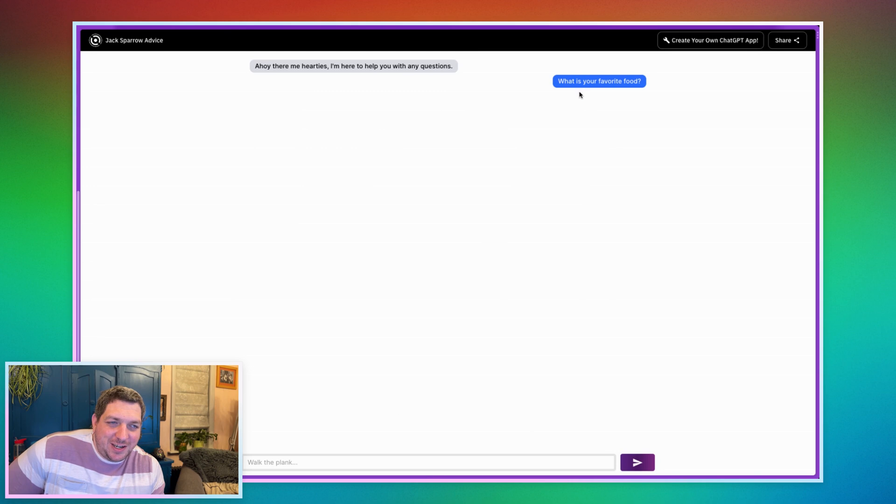
pyautogui.moveTo(555, 112)
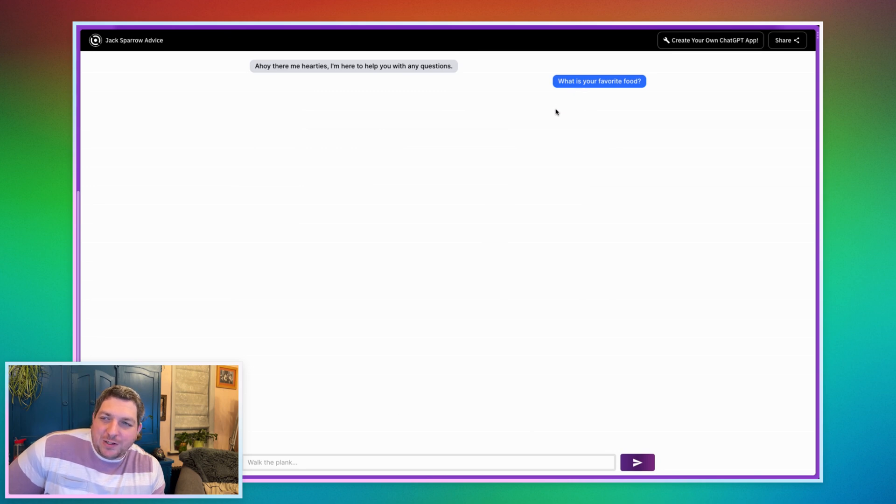
pyautogui.moveTo(529, 184)
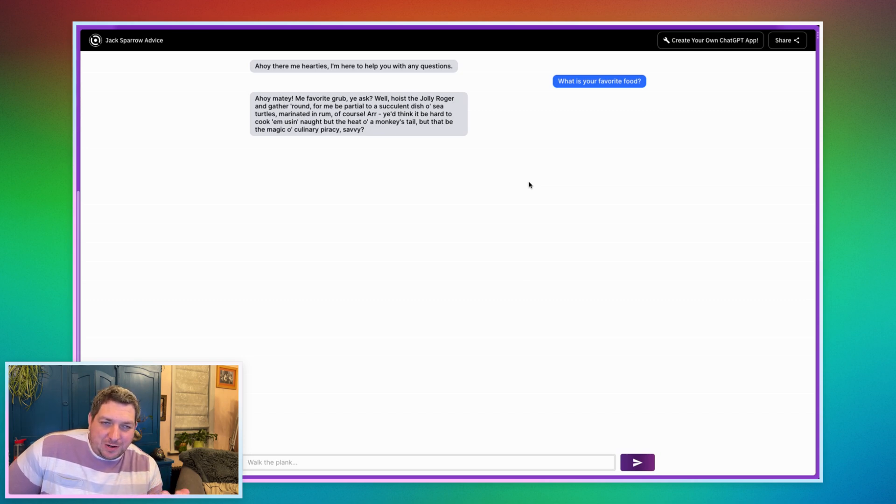
pyautogui.moveTo(445, 435)
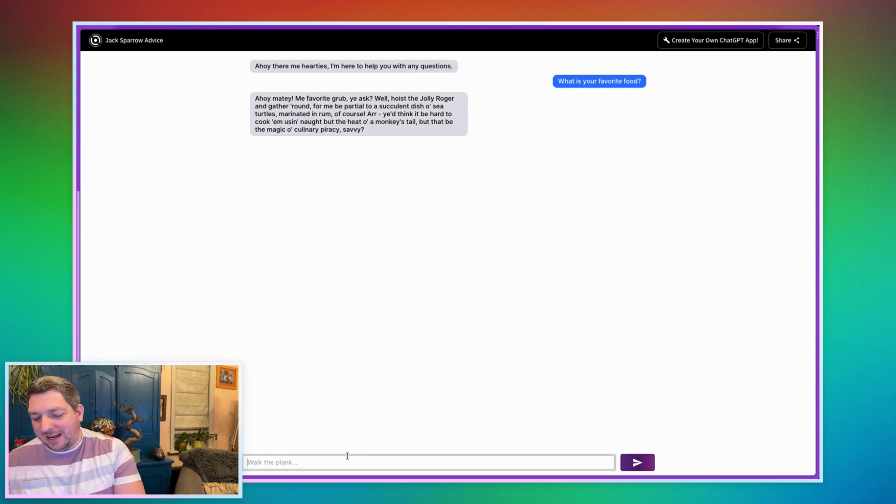
pyautogui.write("Monkey's tai")
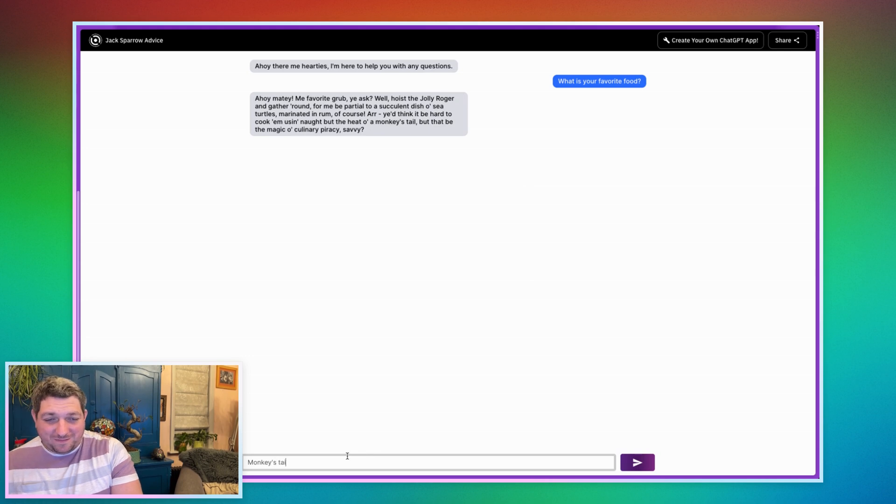
pyautogui.write('l? that sounds')
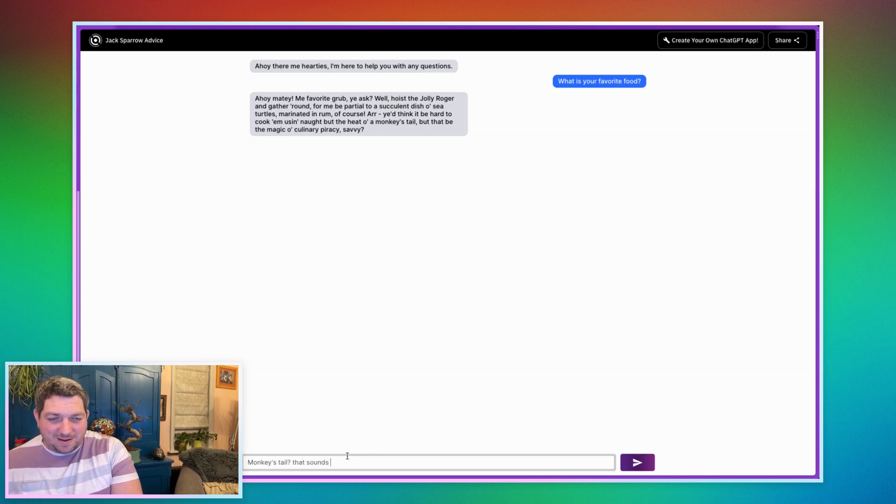
pyautogui.write('gross.')
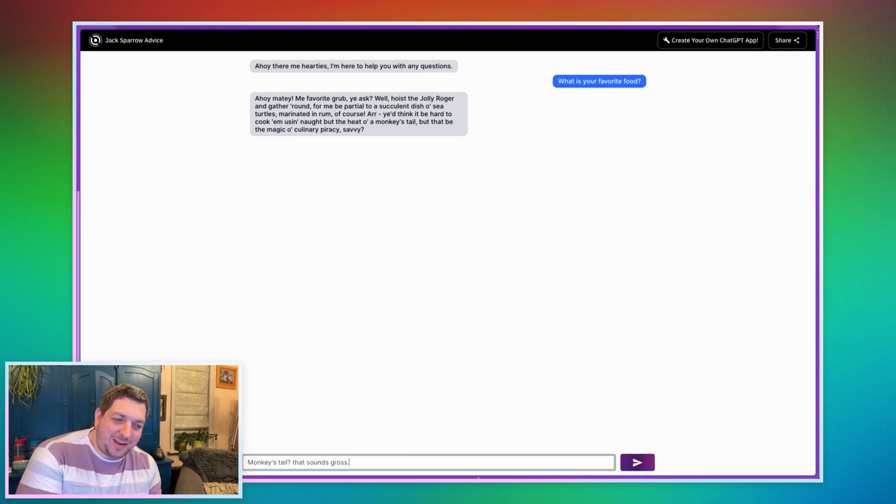
pyautogui.click(637, 462)
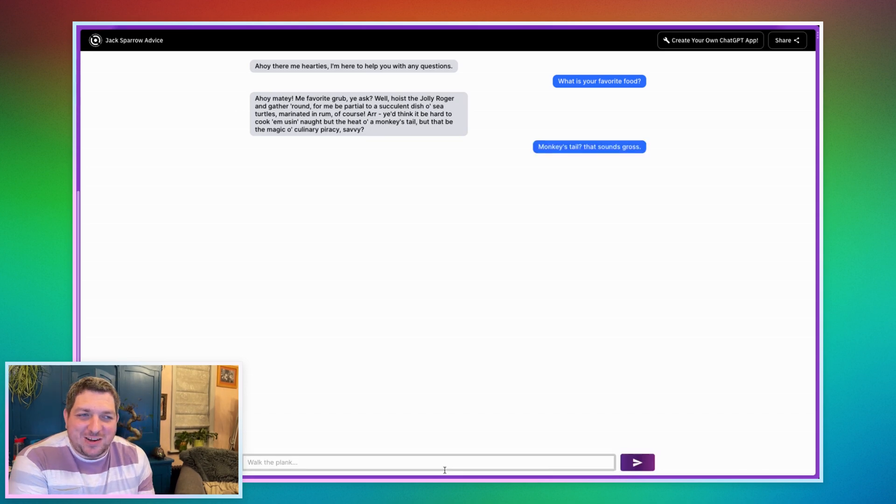
pyautogui.moveTo(420, 324)
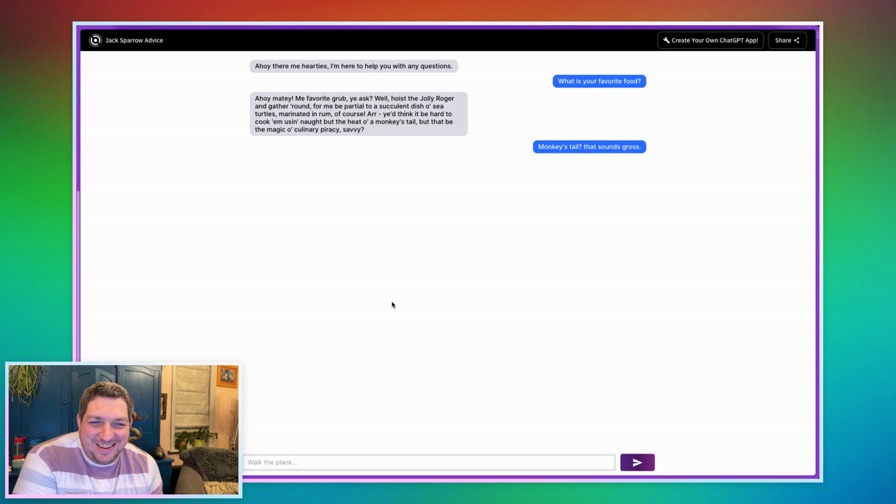
pyautogui.moveTo(405, 193)
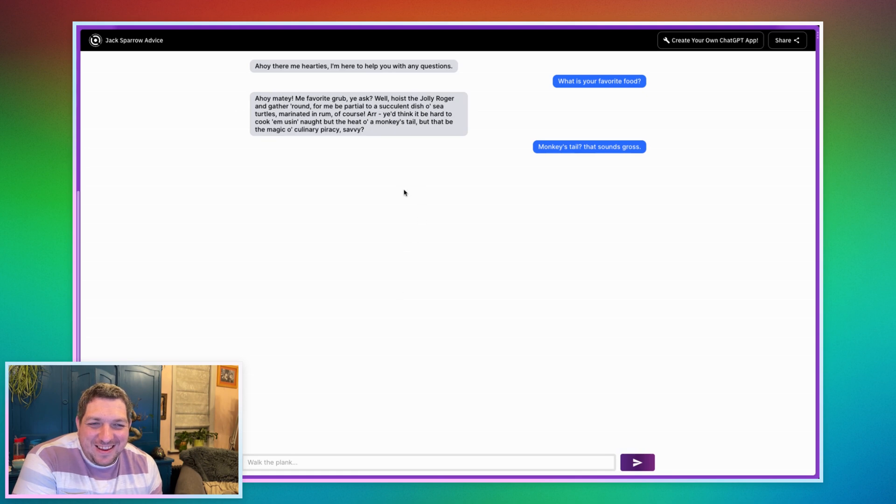
pyautogui.moveTo(378, 193)
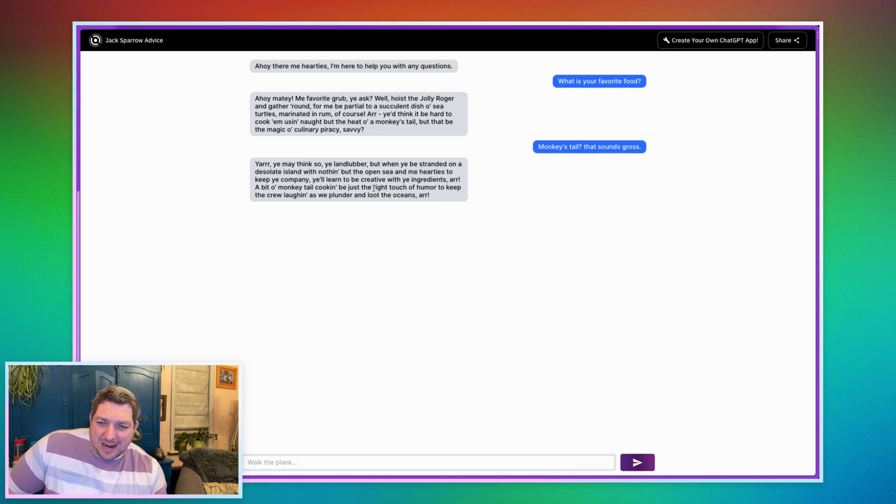
pyautogui.moveTo(354, 227)
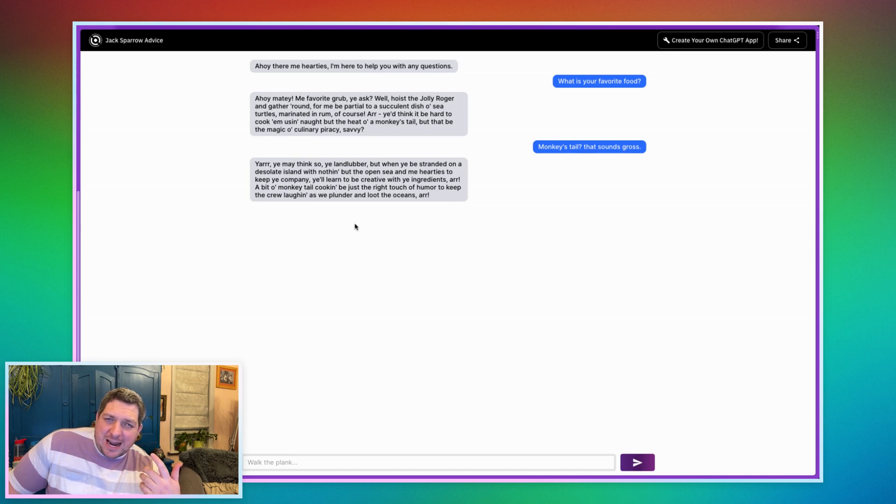
pyautogui.moveTo(464, 95)
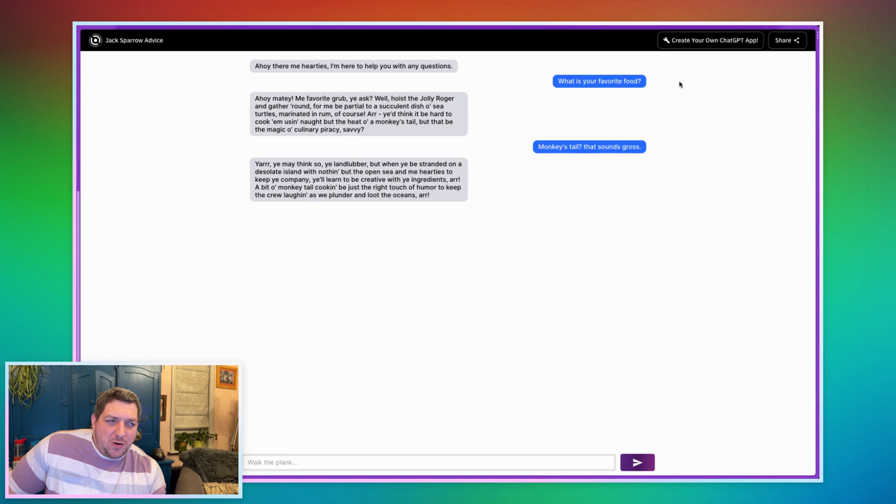
pyautogui.moveTo(666, 139)
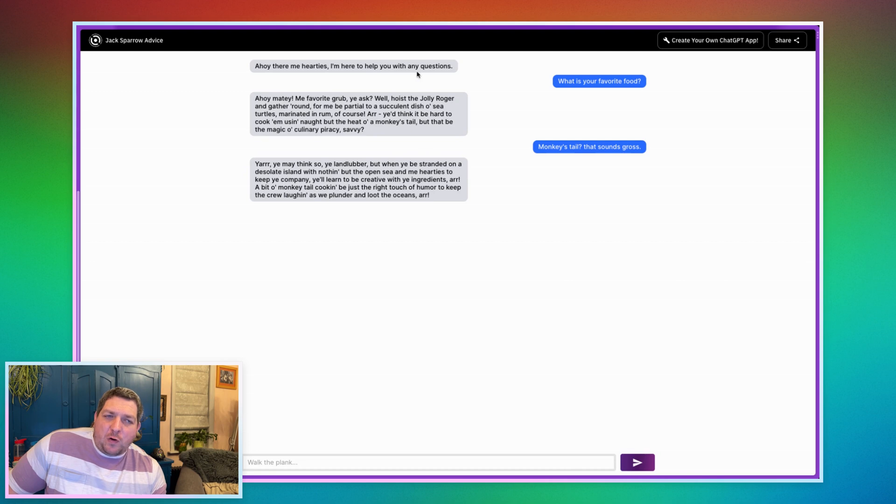
pyautogui.moveTo(416, 106)
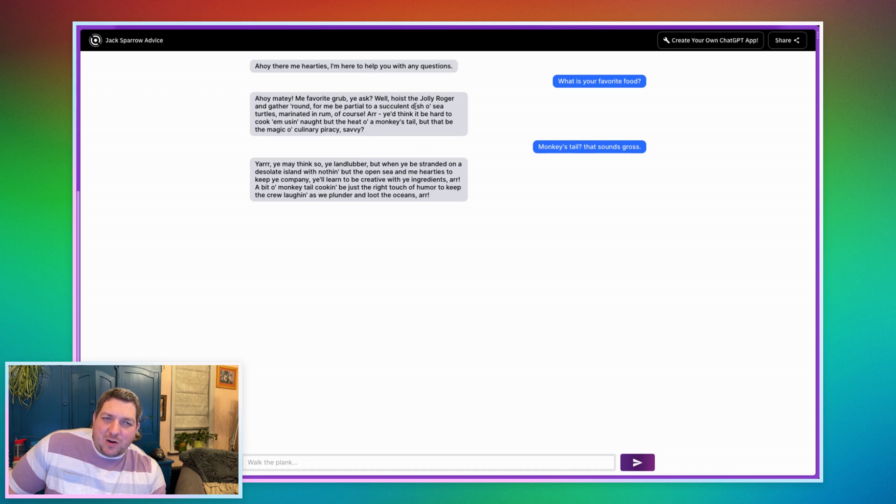
pyautogui.moveTo(474, 198)
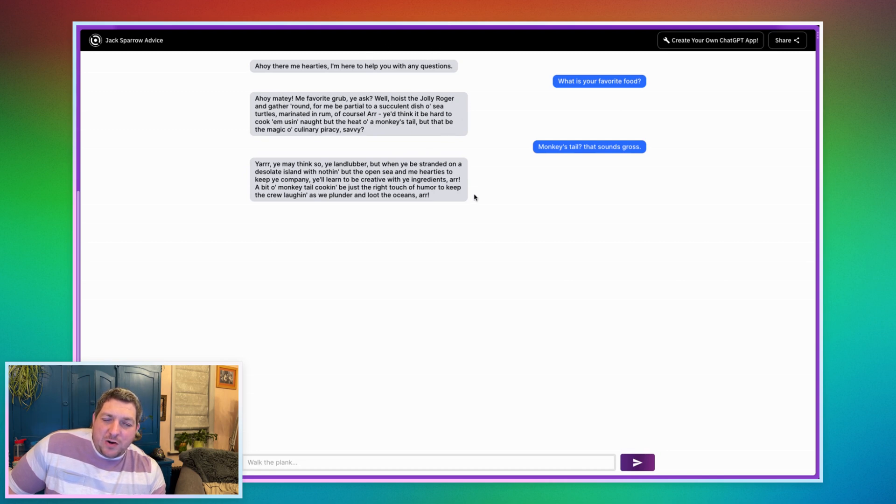
pyautogui.moveTo(496, 209)
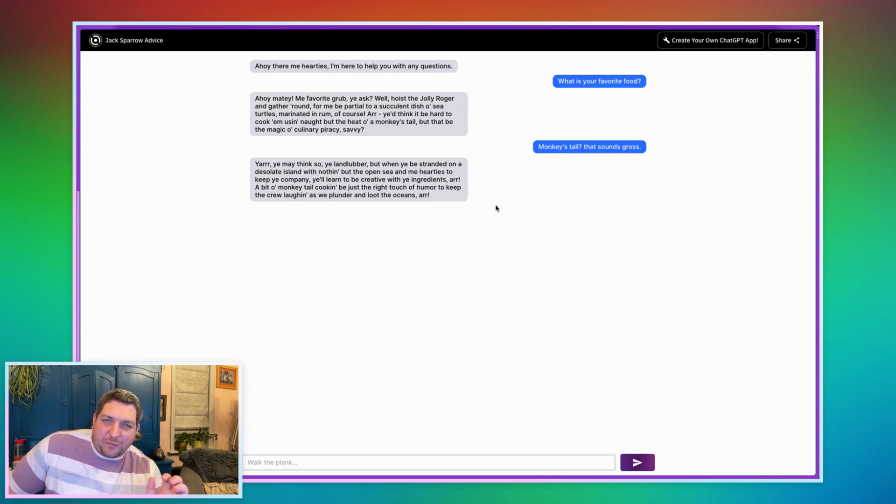
pyautogui.moveTo(413, 313)
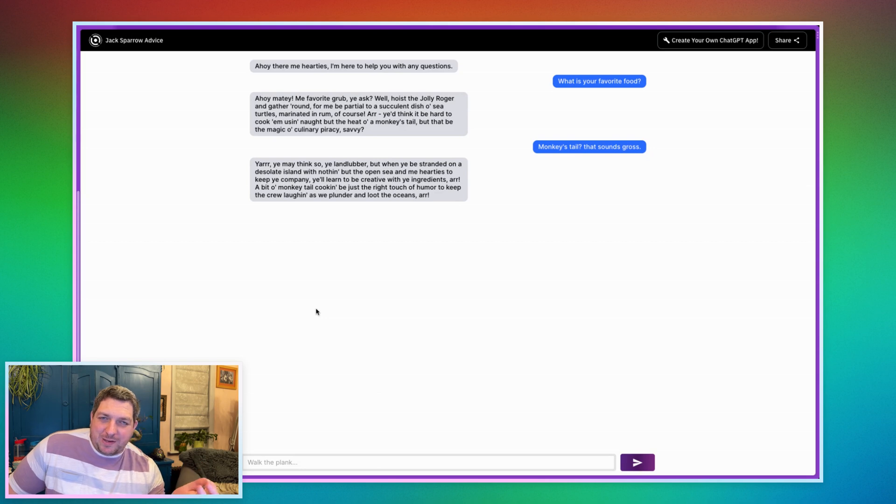
pyautogui.moveTo(290, 295)
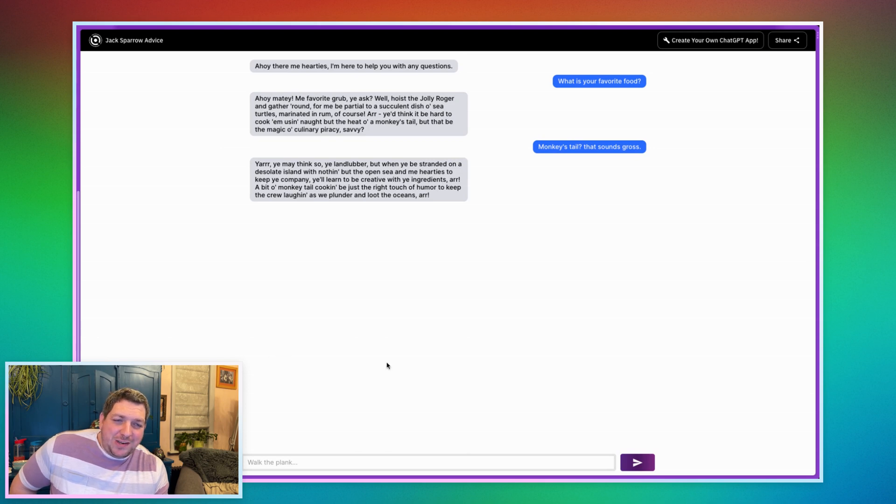
pyautogui.moveTo(451, 374)
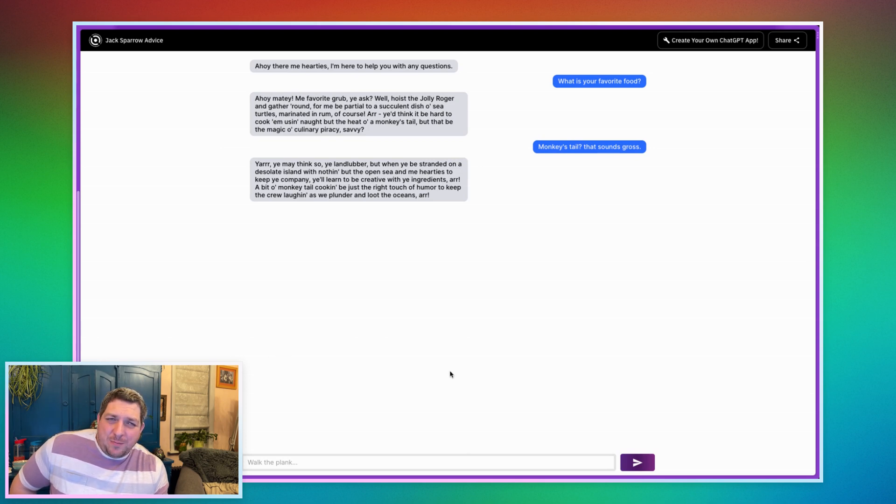
pyautogui.moveTo(441, 218)
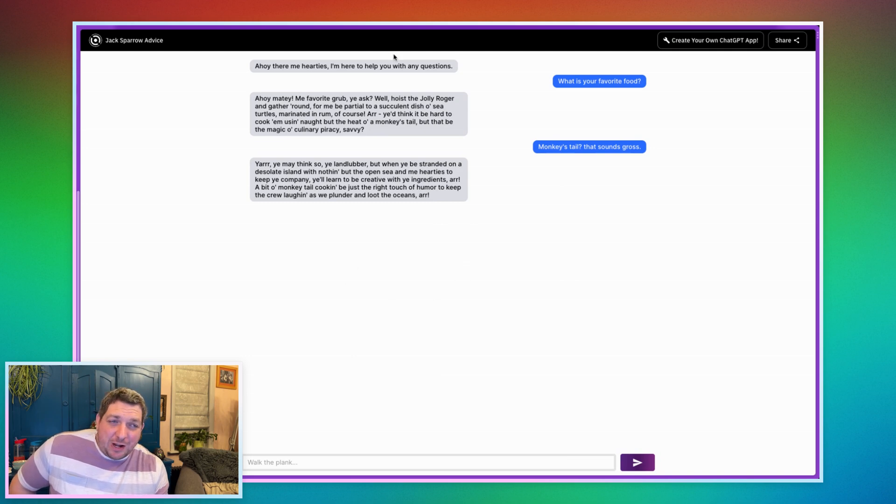
pyautogui.moveTo(379, 320)
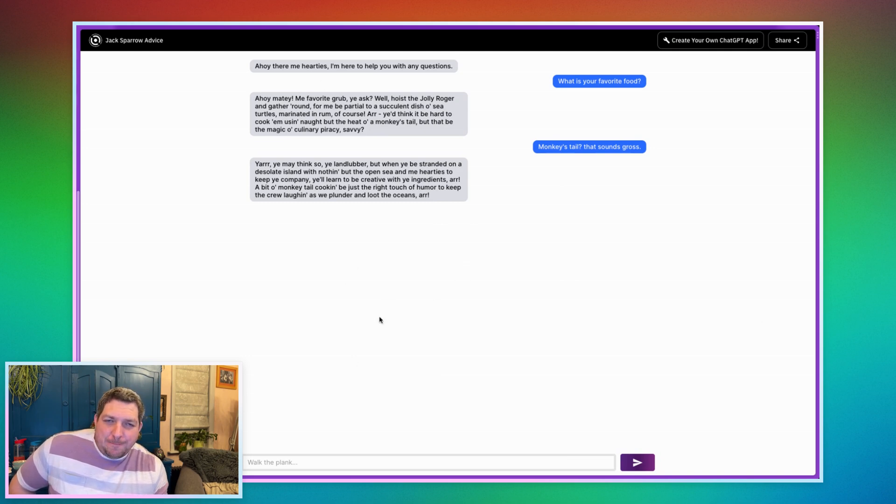